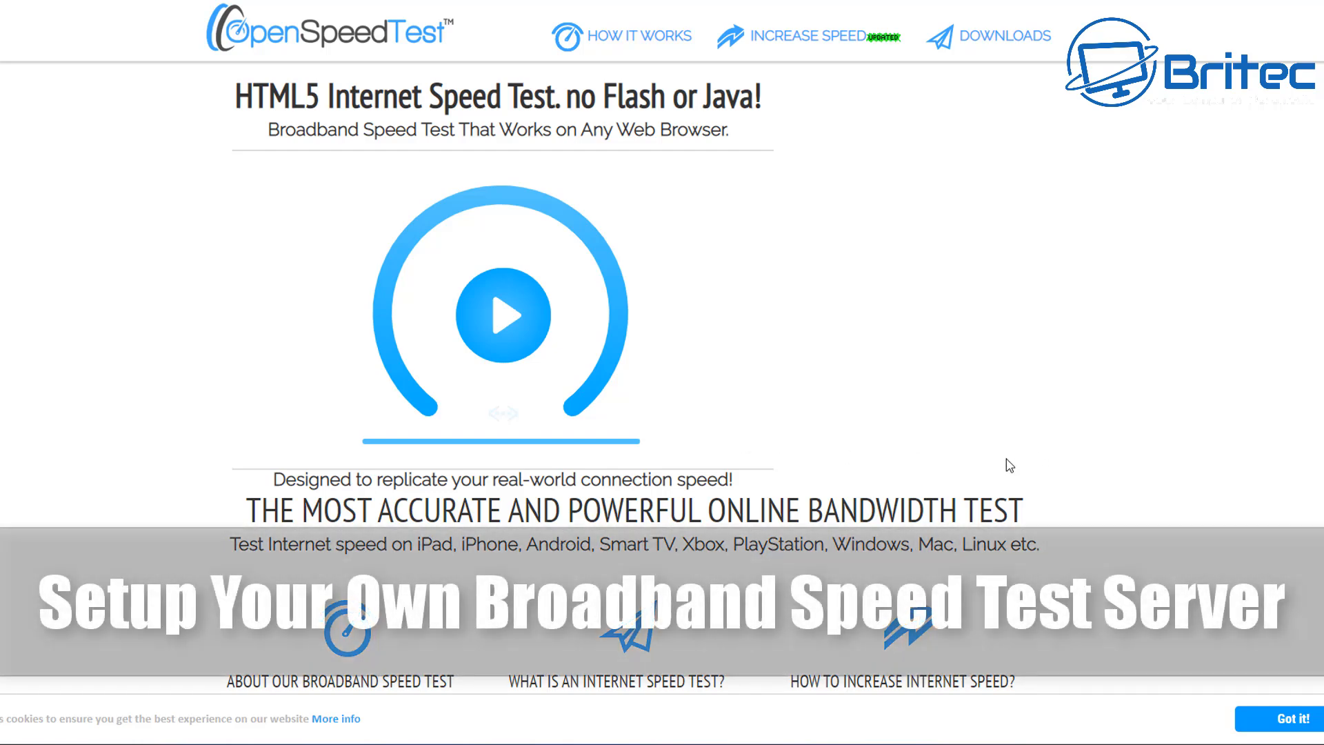
pyautogui.moveTo(608, 77)
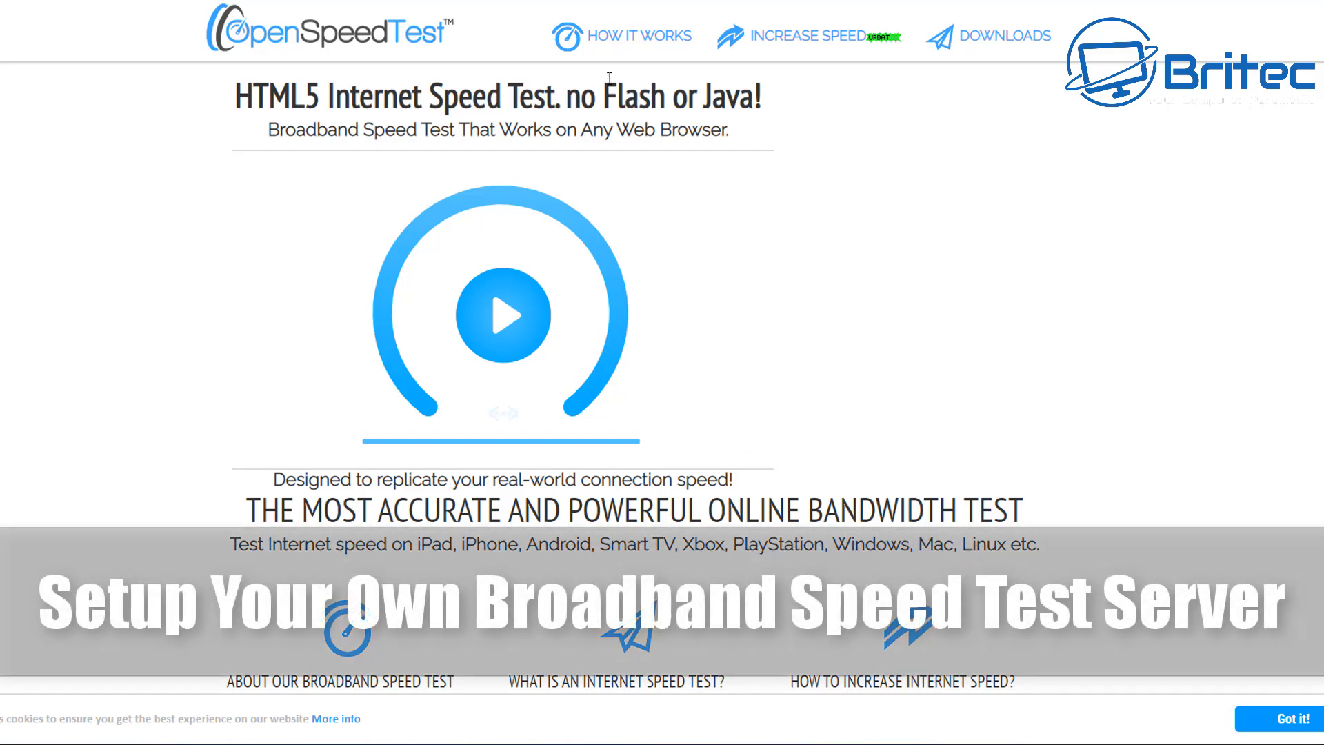
pyautogui.moveTo(960, 54)
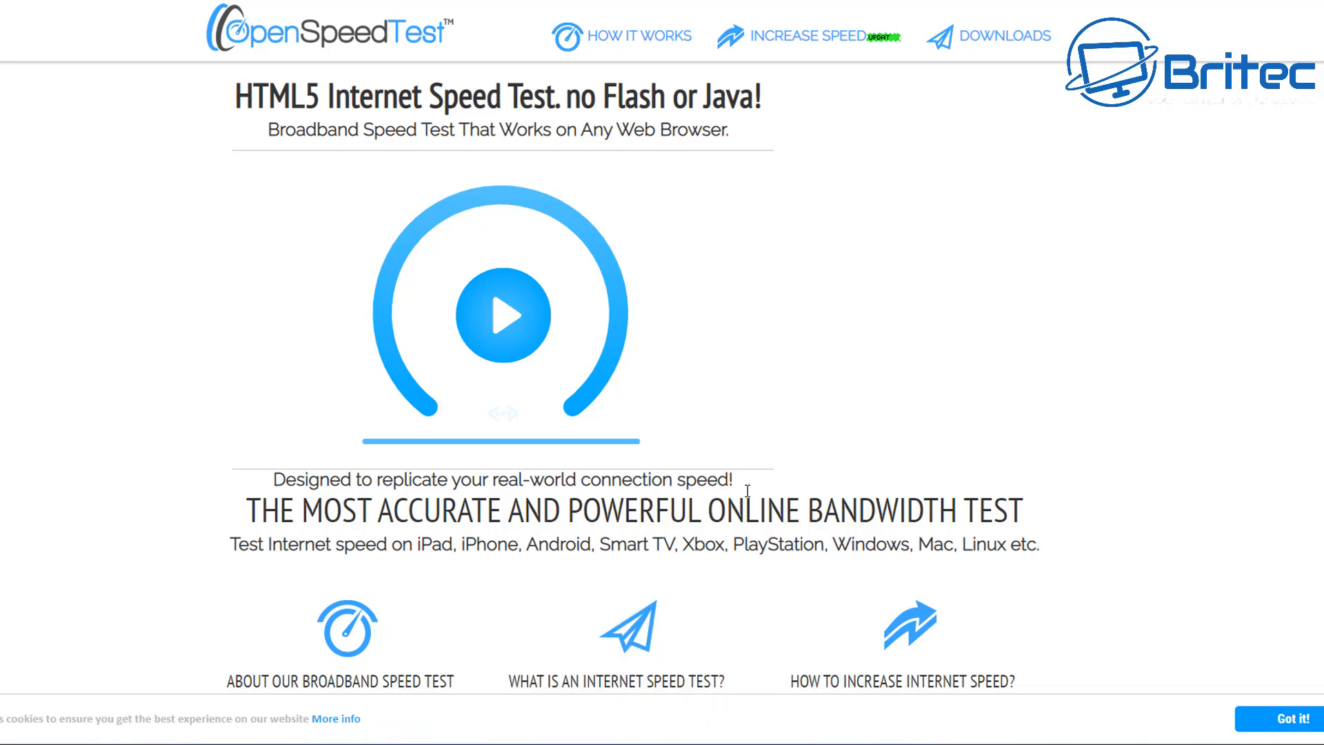
# Step: Scroll the OpenSpeedTest homepage down to the Docker self-hosting command and ISP sections
pyautogui.scroll(-3)
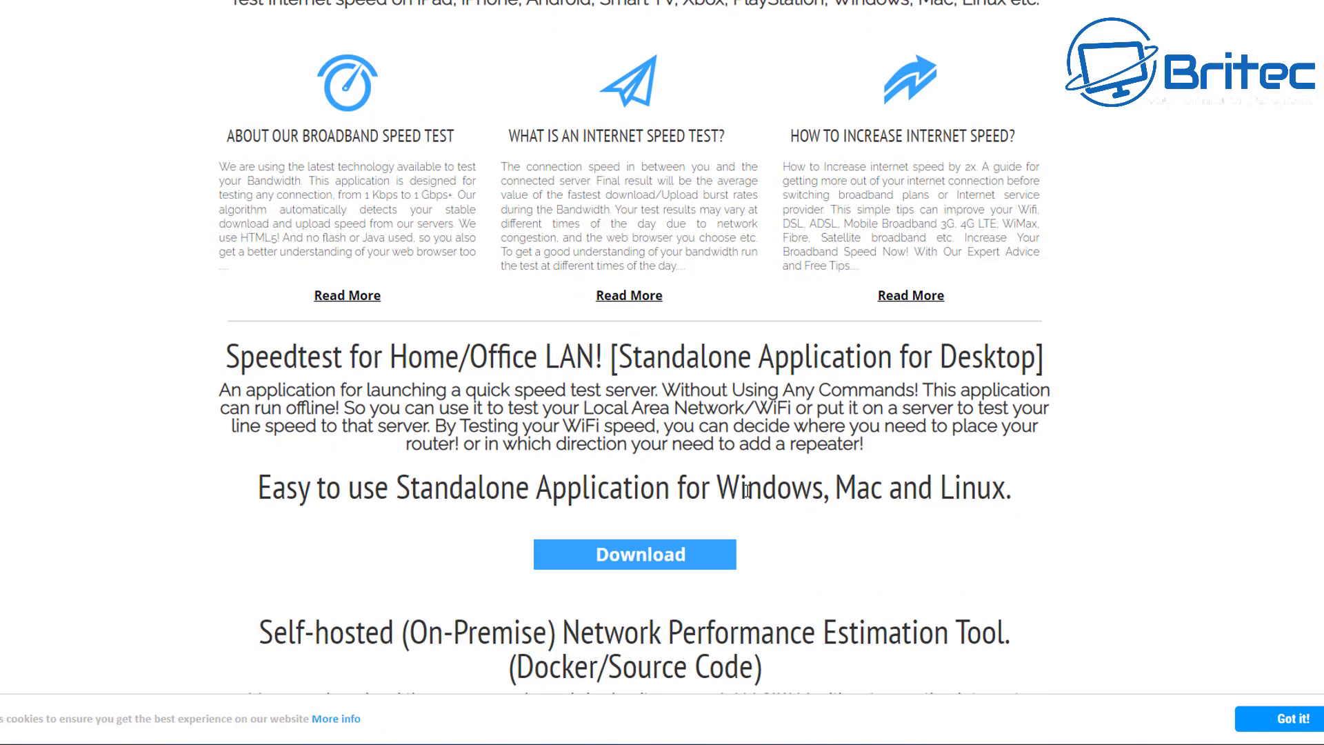
pyautogui.scroll(-3)
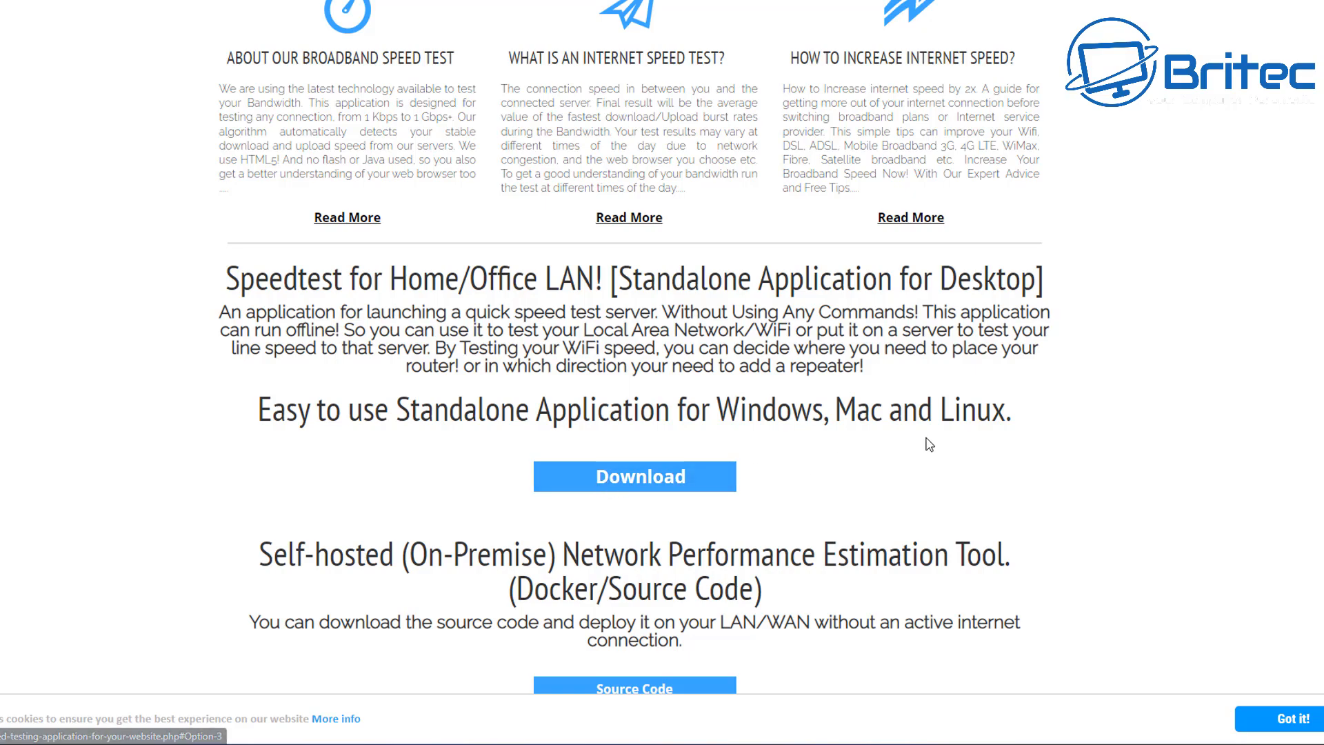
pyautogui.scroll(-3)
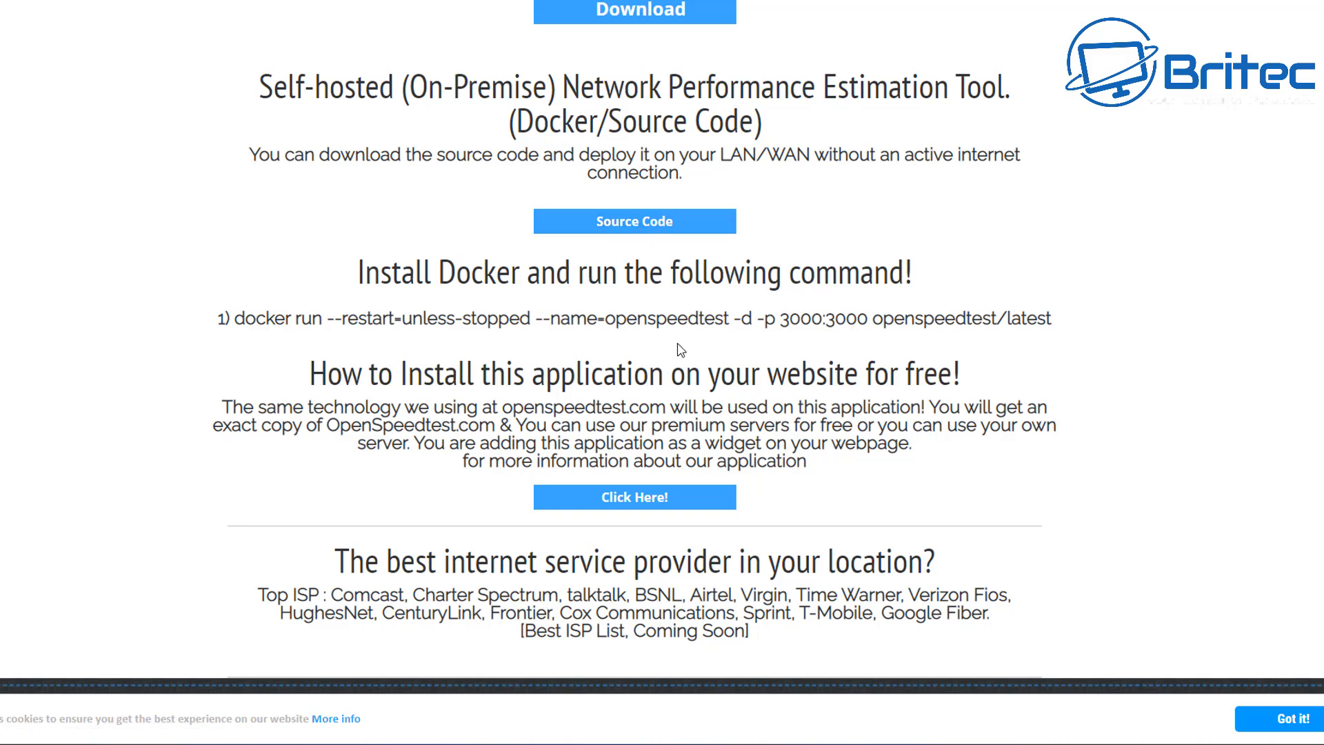
pyautogui.moveTo(687, 565)
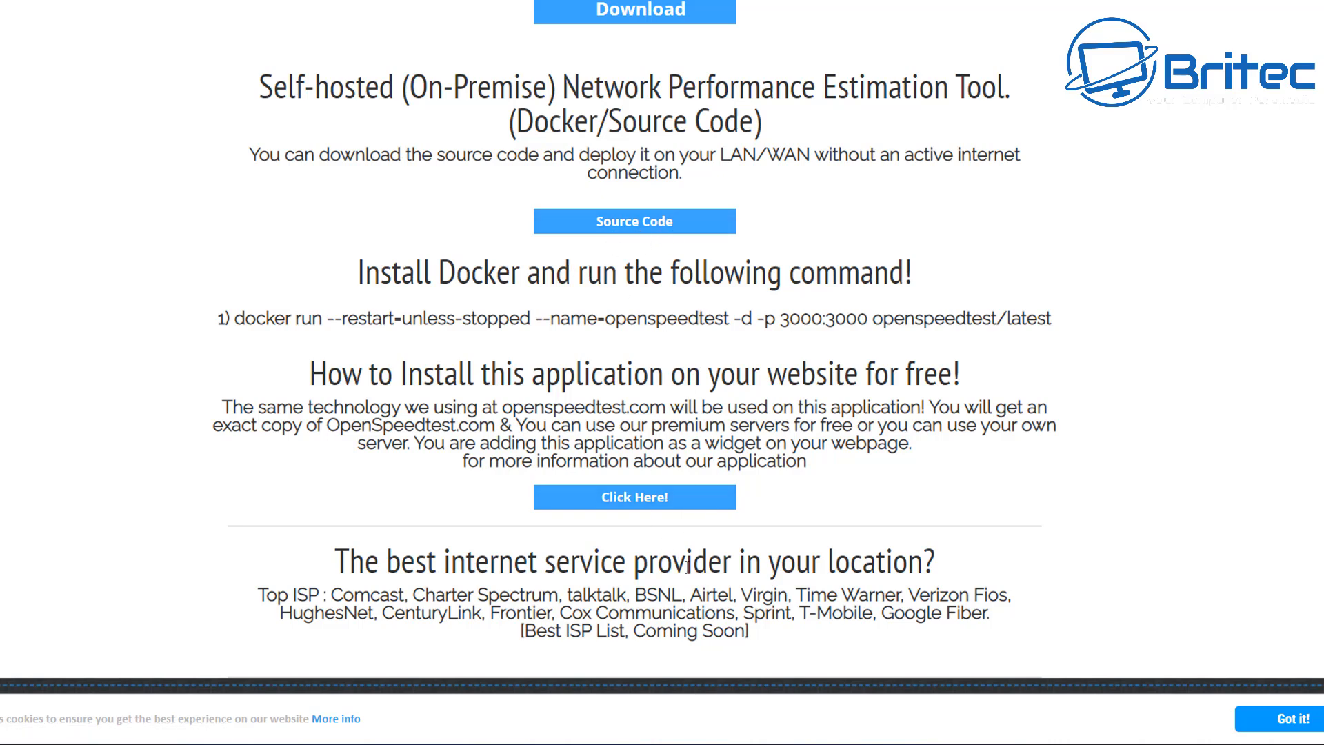
pyautogui.moveTo(1313, 92)
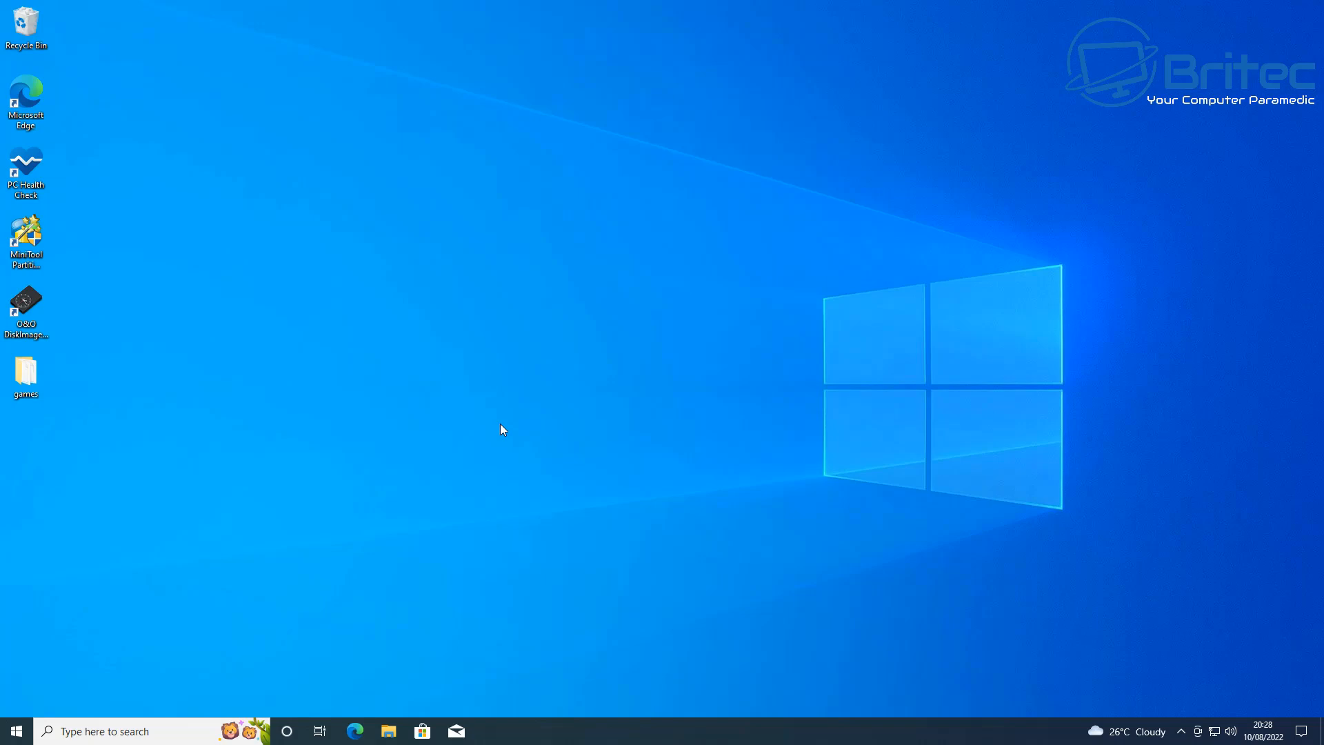
pyautogui.moveTo(404, 694)
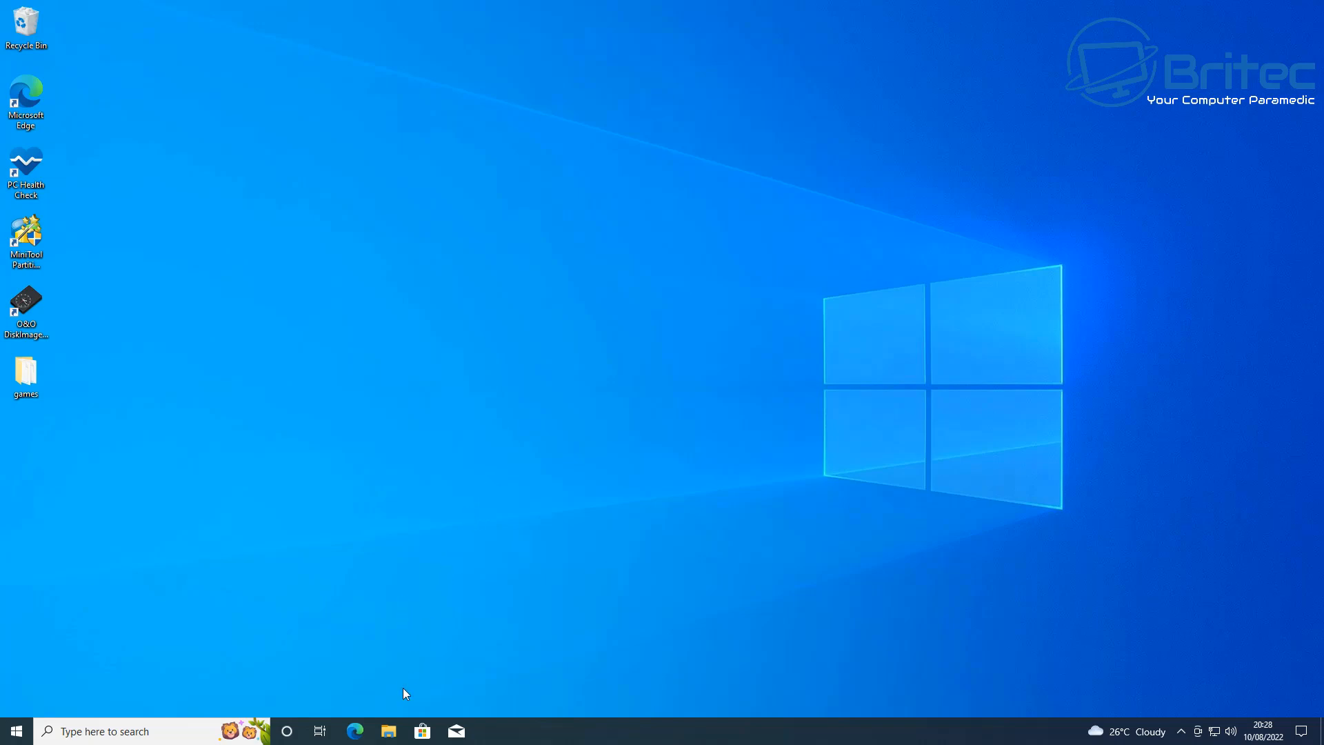
# Step: Search Microsoft Store for 'openspeed' and open the OpenSpeedTest-Server app page
pyautogui.click(422, 731)
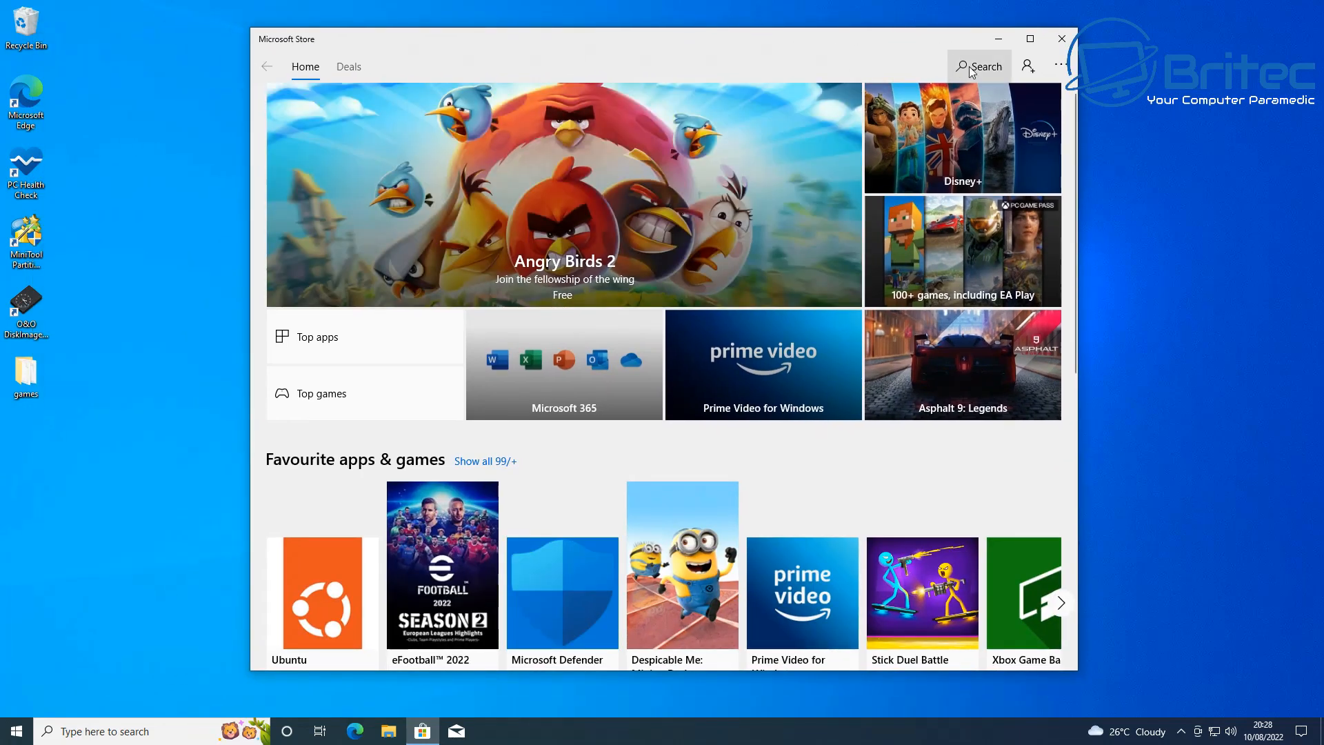
pyautogui.click(978, 66)
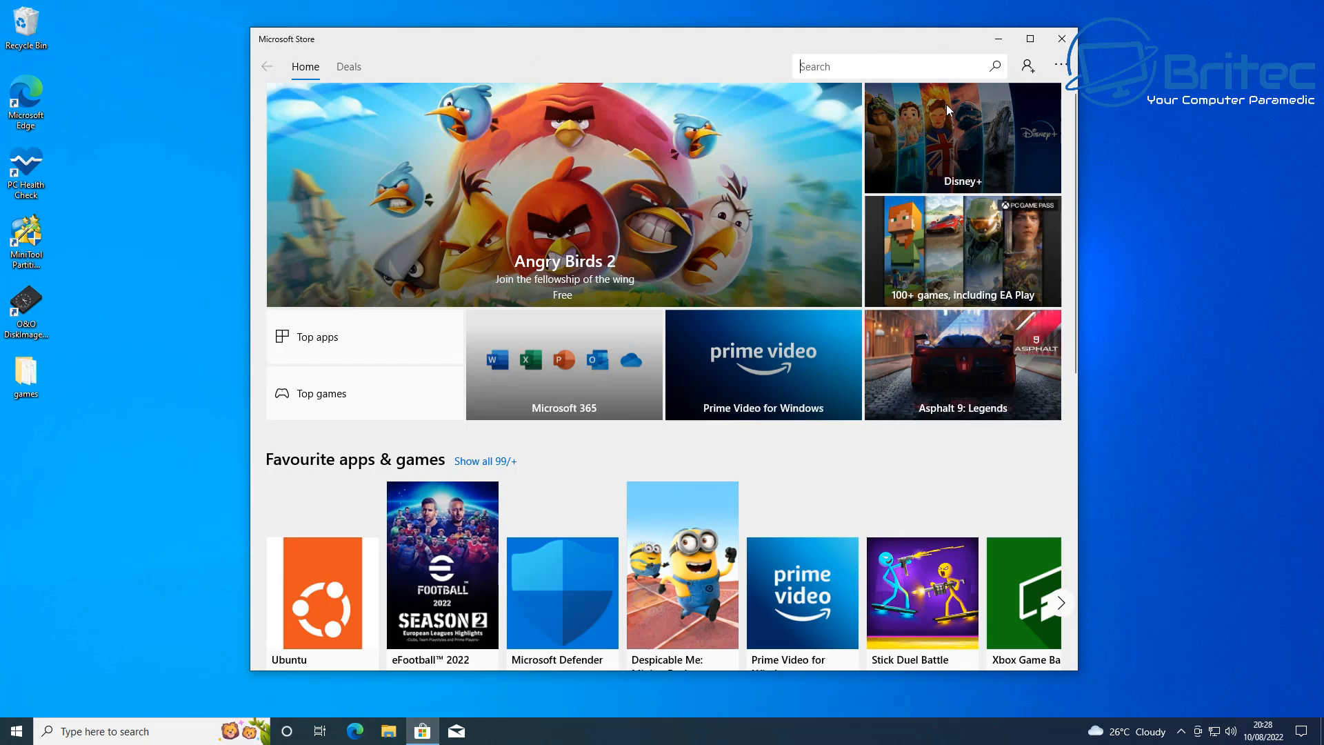
pyautogui.write('openspeed')
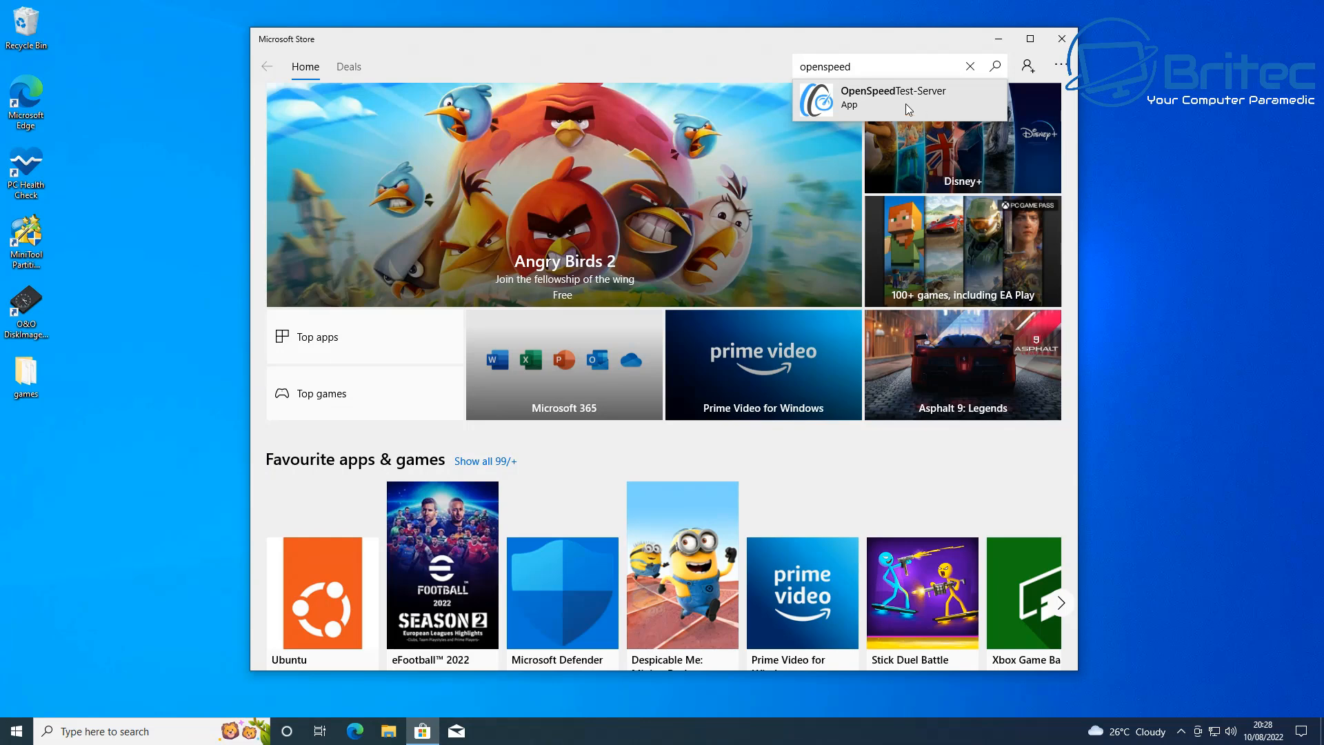
pyautogui.click(892, 96)
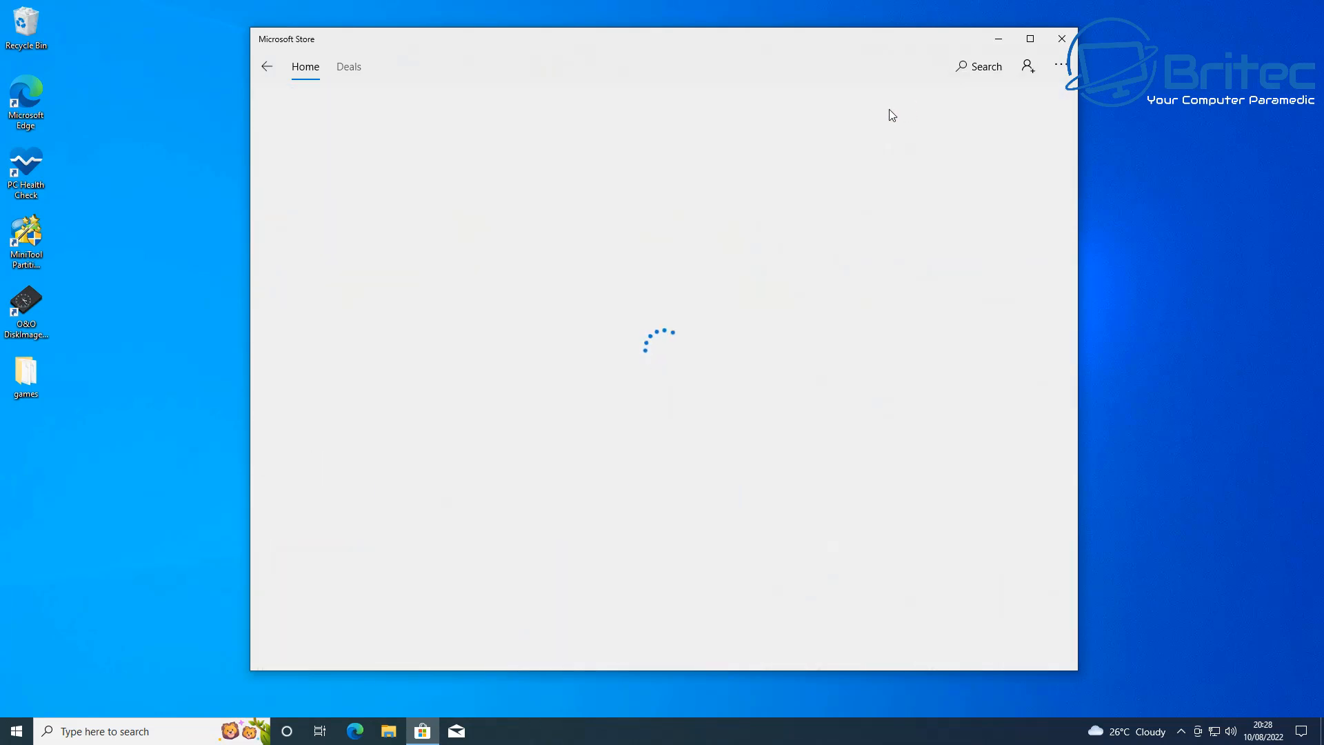
pyautogui.moveTo(857, 318)
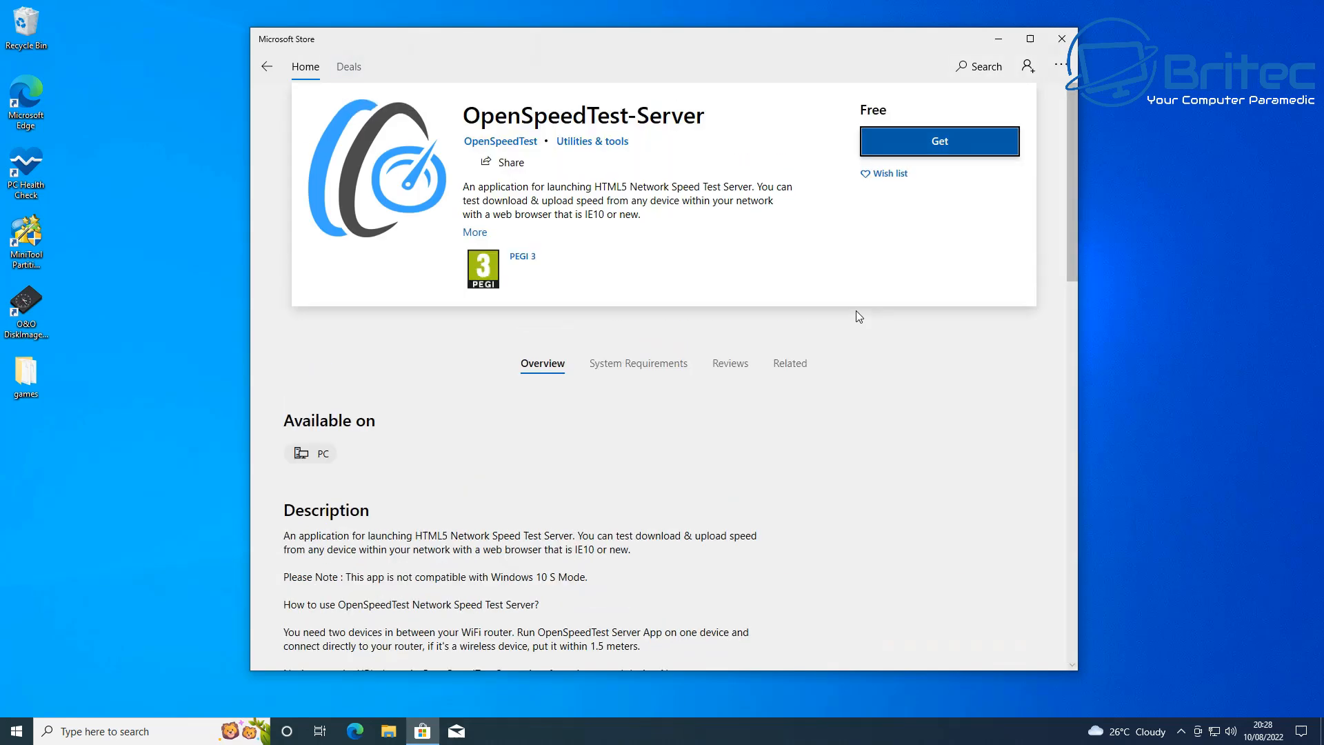
pyautogui.moveTo(649, 413)
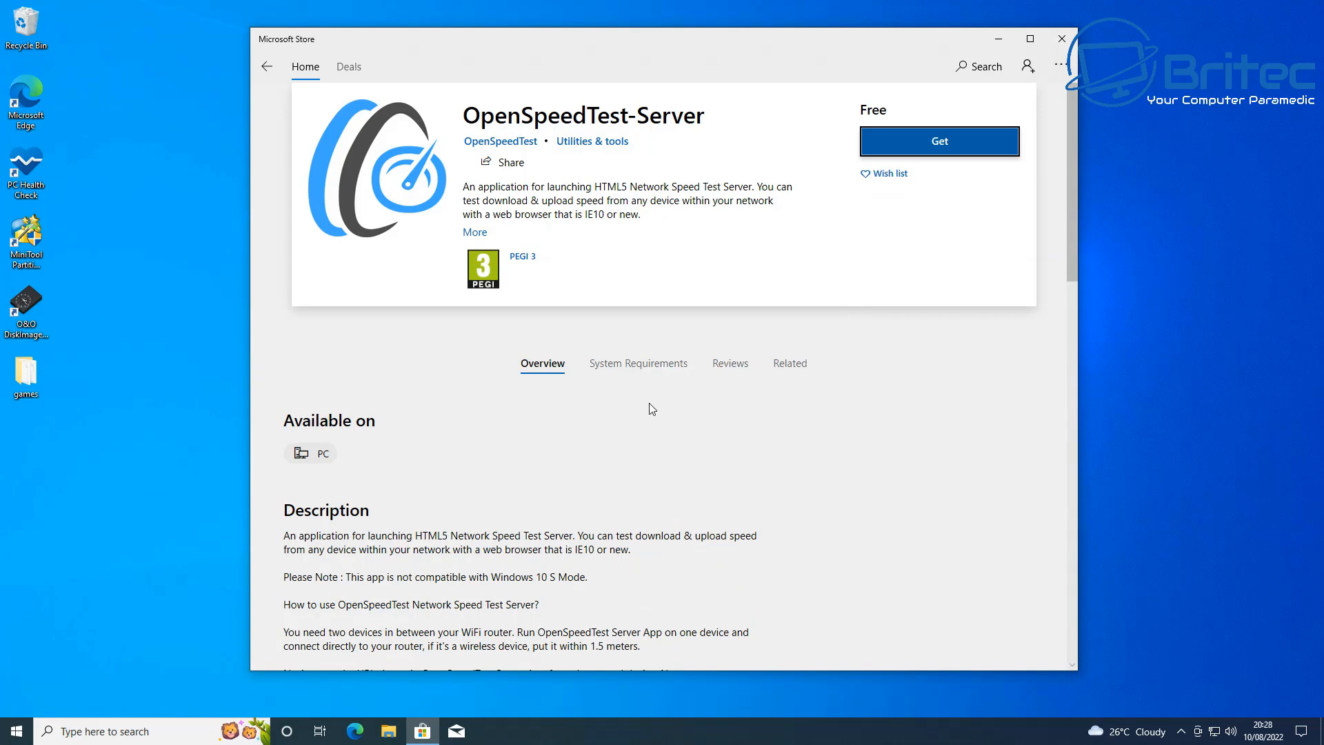
pyautogui.moveTo(573, 218)
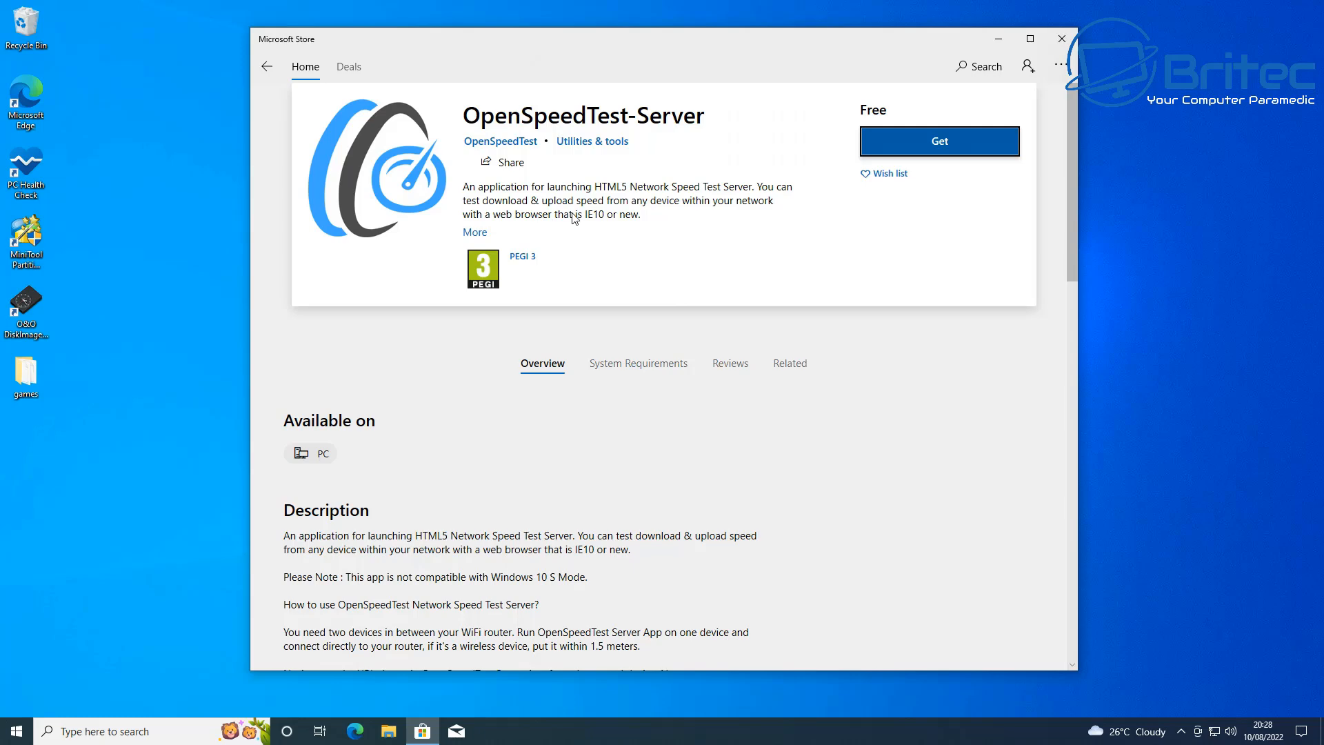
pyautogui.moveTo(758, 230)
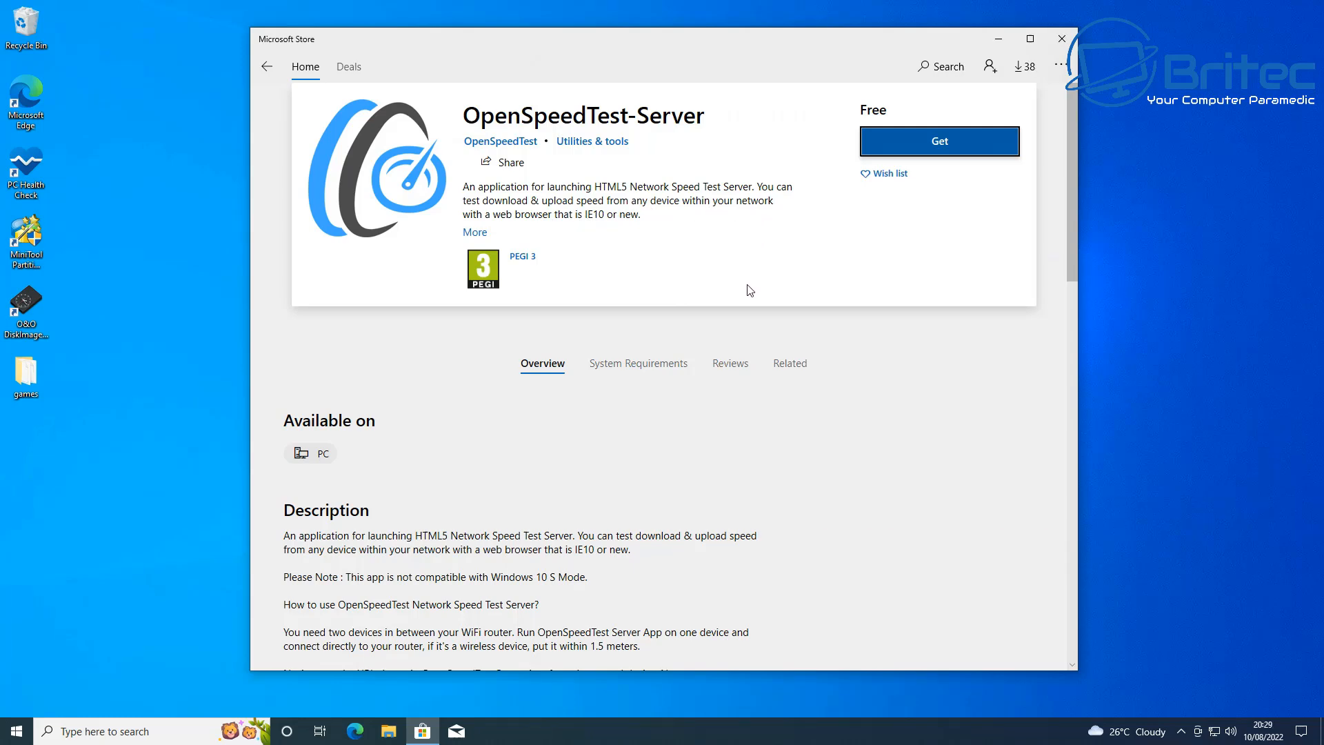
# Step: Get the free OpenSpeedTest-Server app, declining the Microsoft account sign-in
pyautogui.scroll(-3)
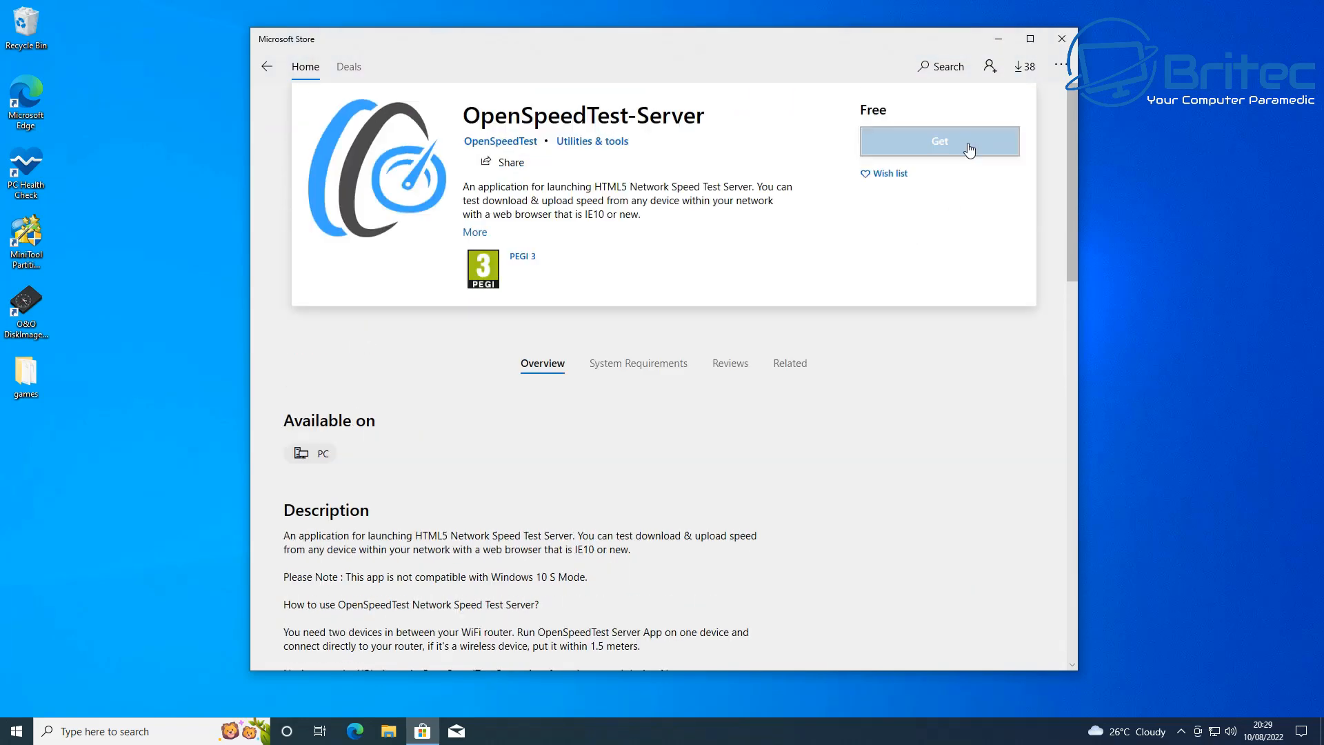
pyautogui.click(938, 141)
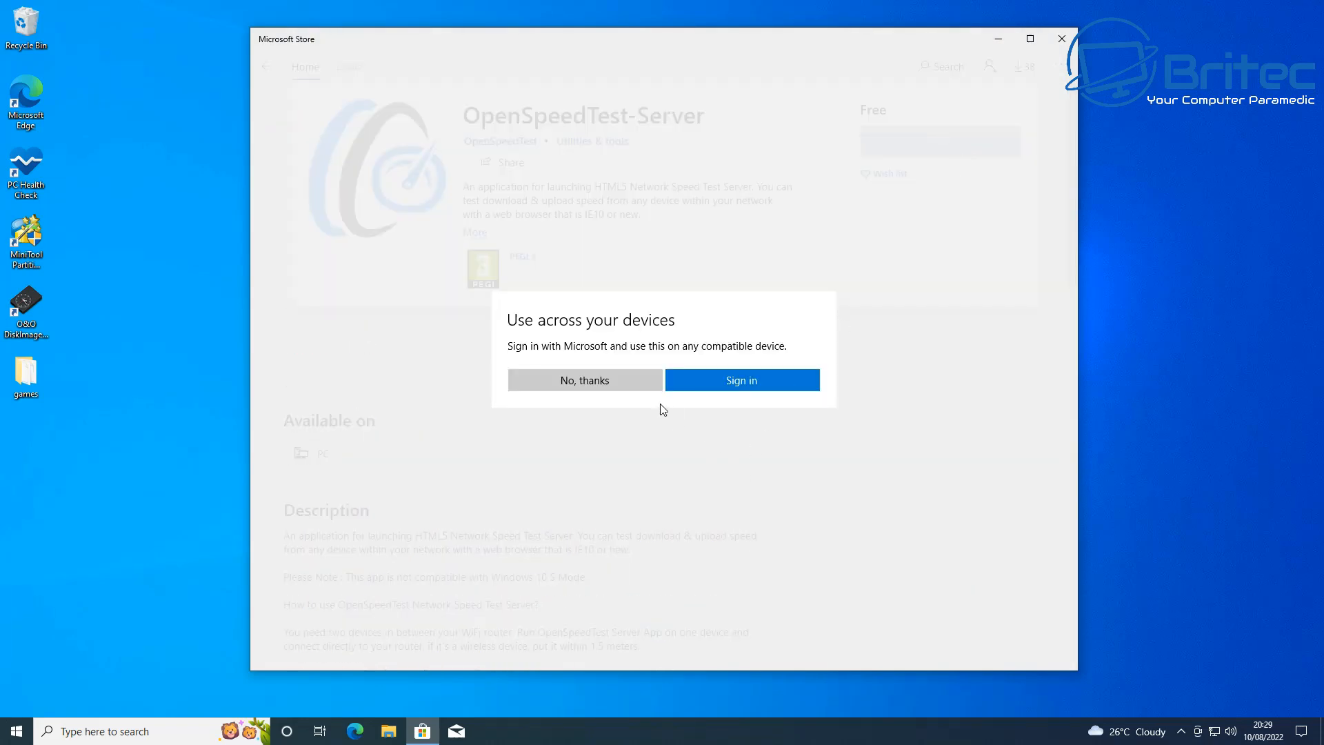
pyautogui.moveTo(585, 380)
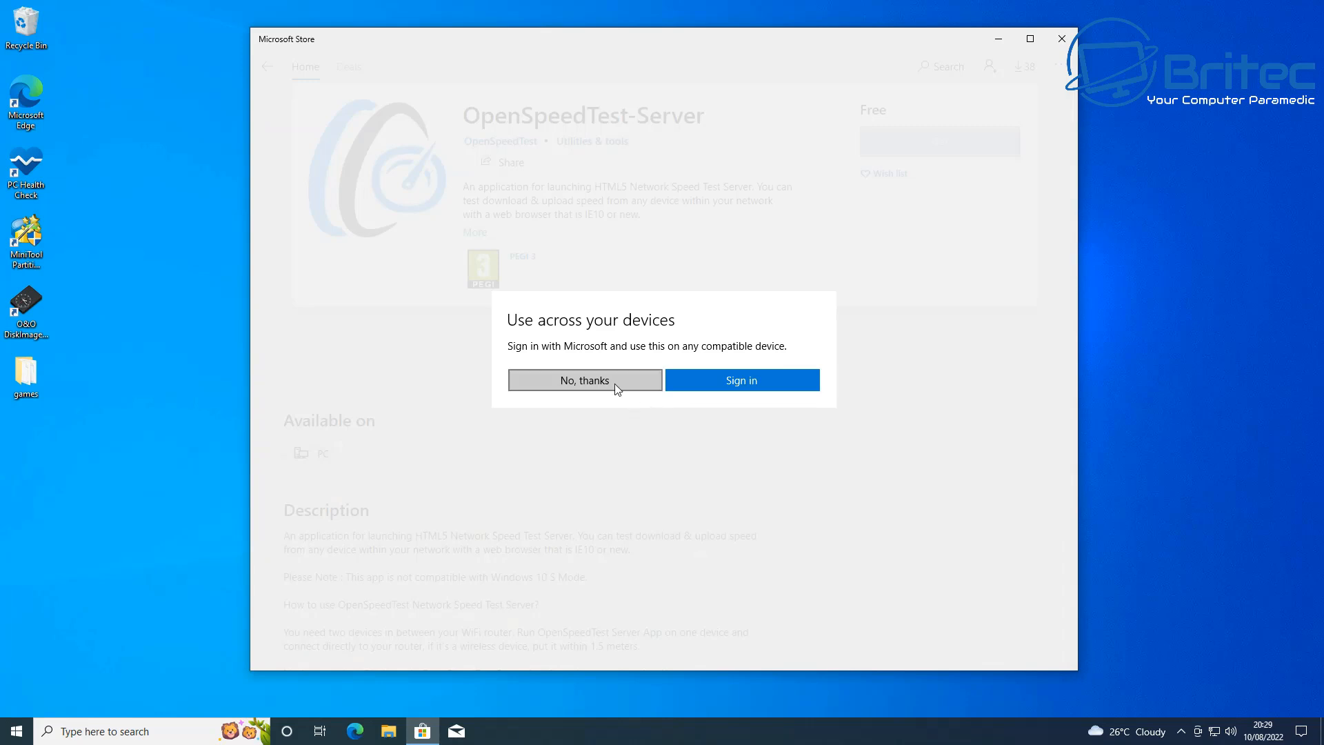
pyautogui.click(585, 381)
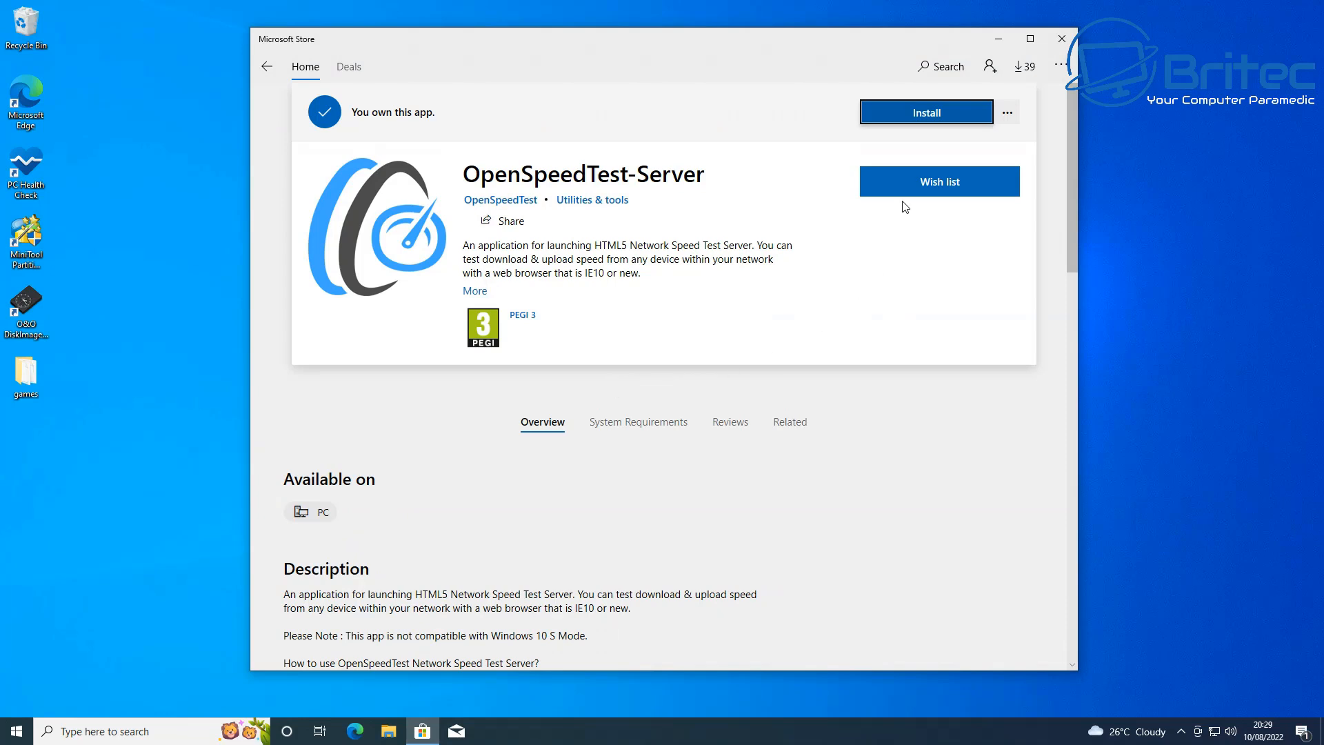
# Step: Install OpenSpeedTest-Server from its Store page, dismissing the sign-in prompt
pyautogui.click(925, 111)
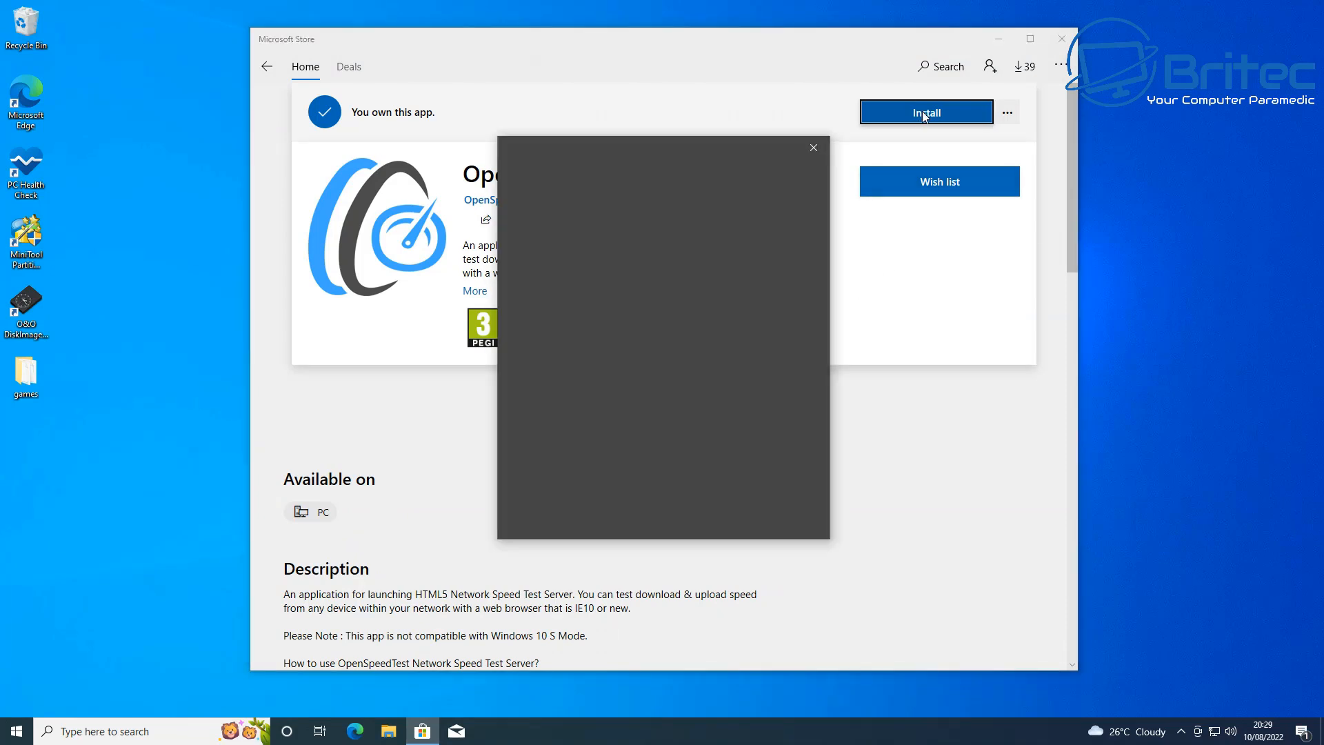
pyautogui.click(926, 112)
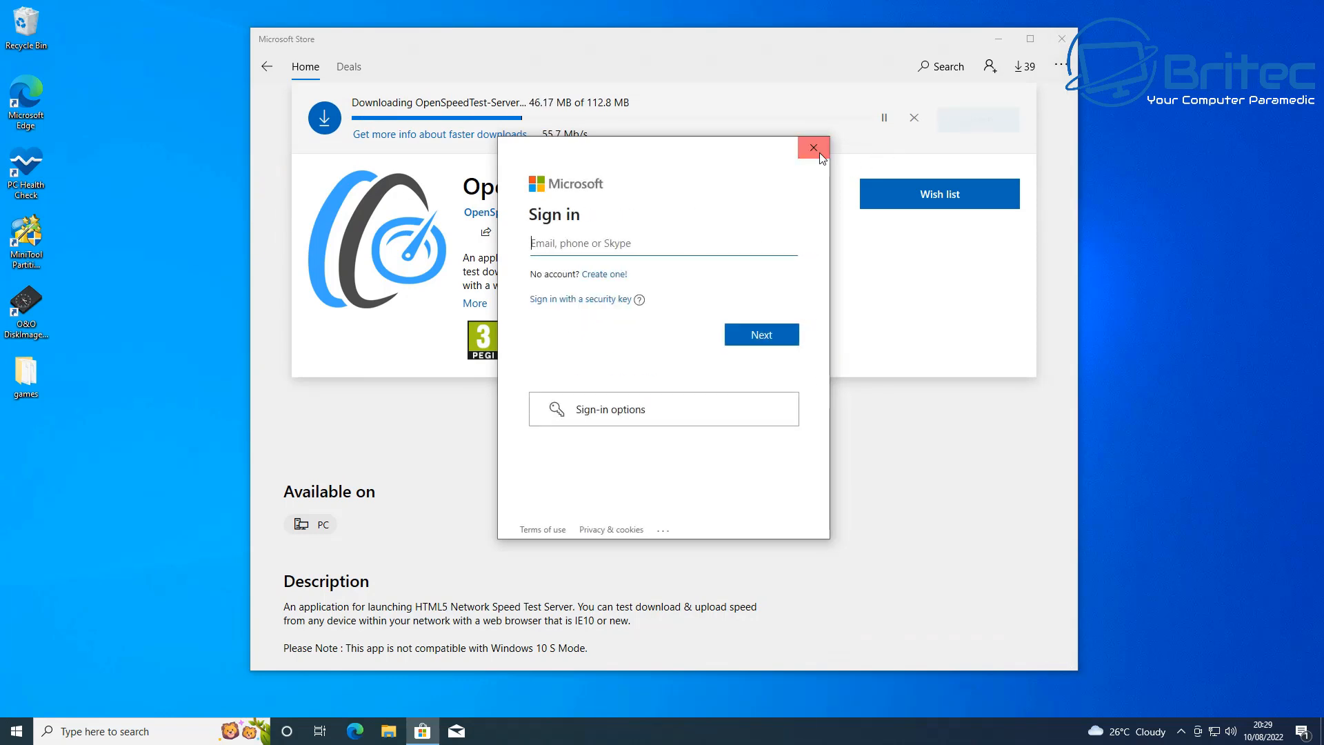
pyautogui.click(814, 147)
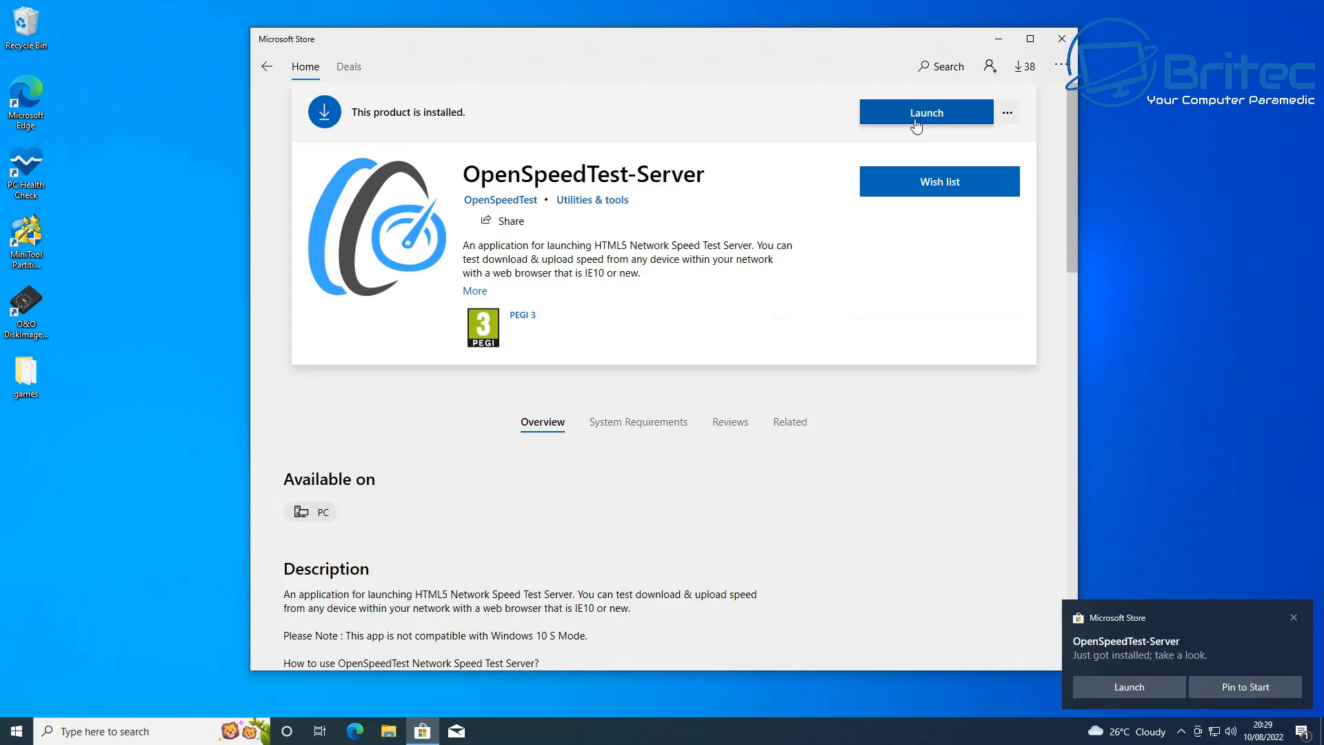
# Step: Launch OpenSpeedTest-Server and start its server
pyautogui.click(924, 112)
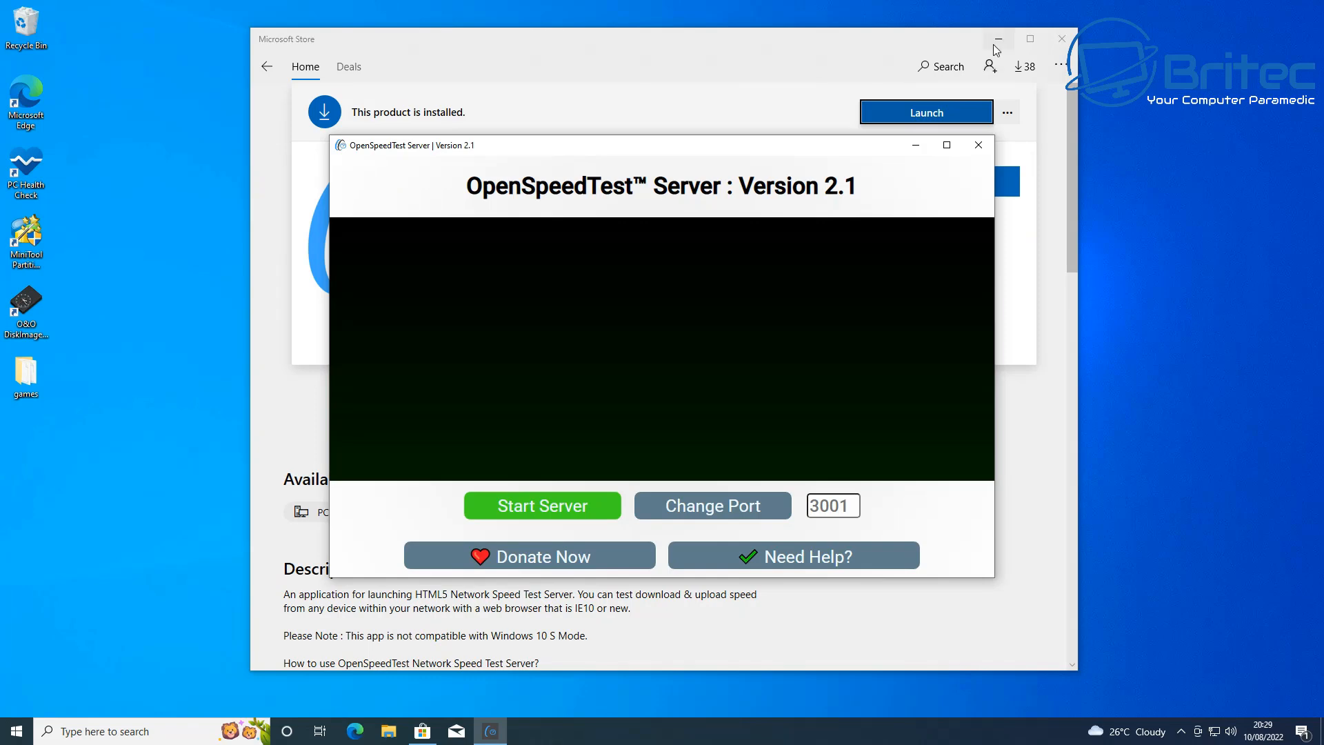
pyautogui.click(542, 505)
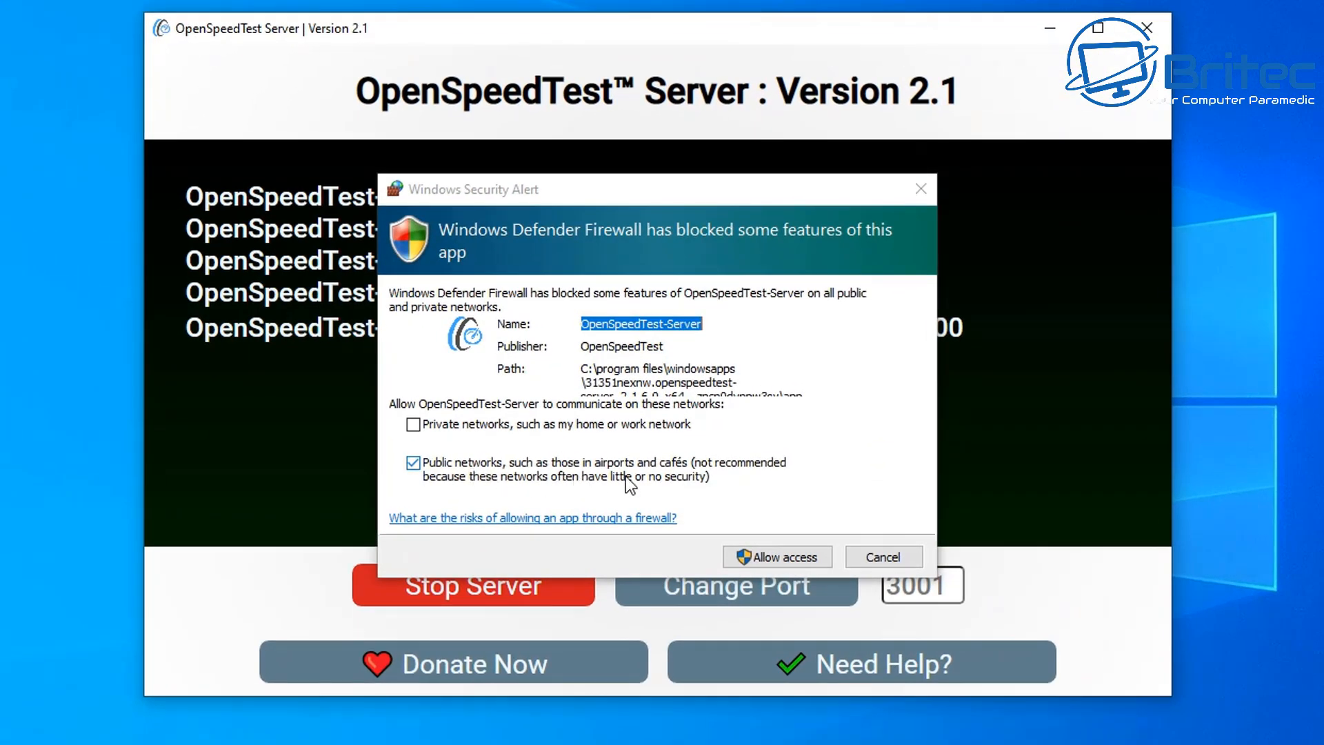
pyautogui.moveTo(429, 483)
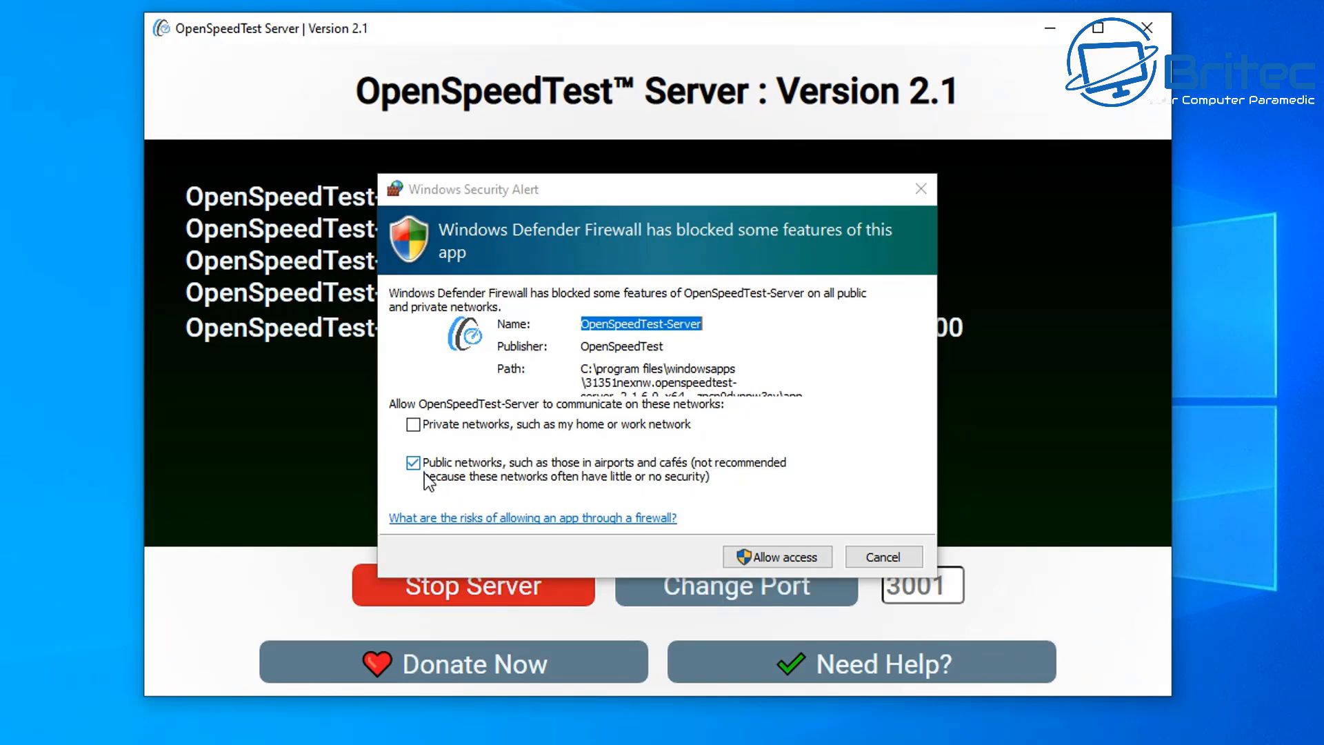
pyautogui.moveTo(608, 492)
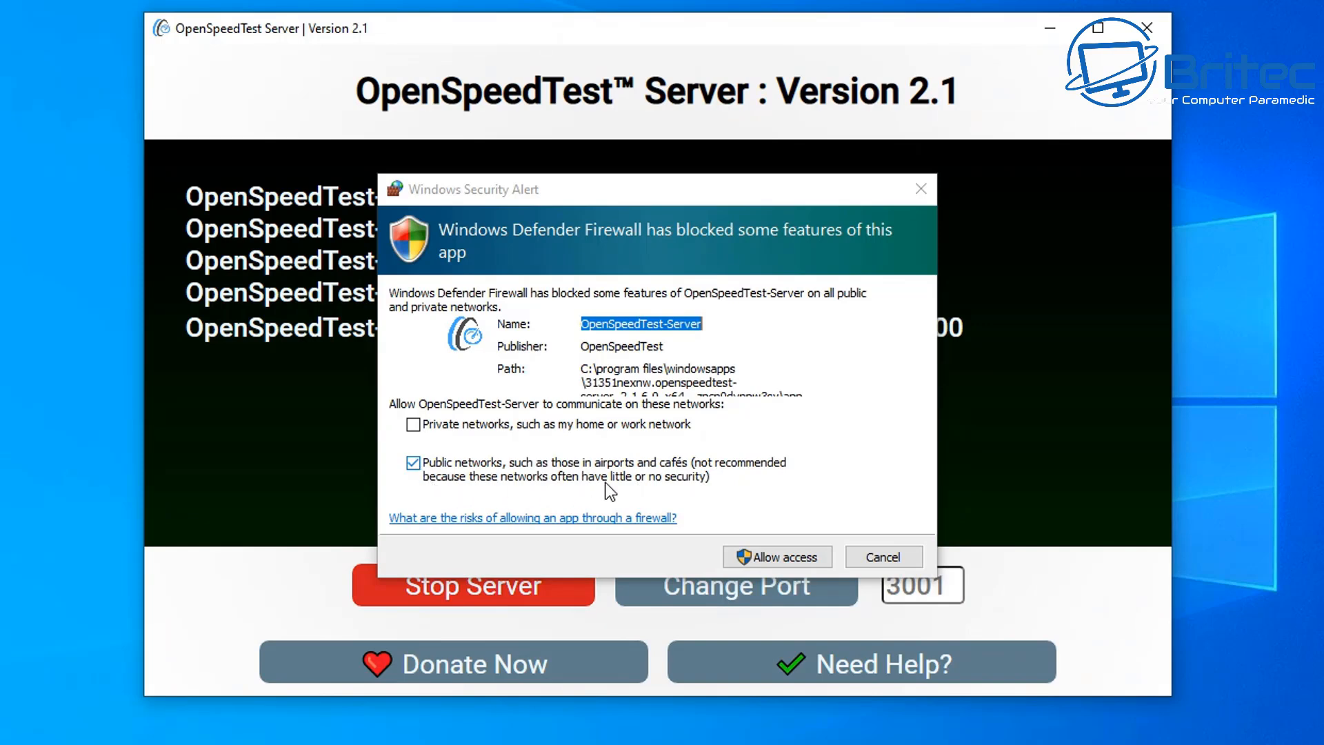
# Step: Allow the server through Windows Firewall on private and public networks
pyautogui.click(412, 424)
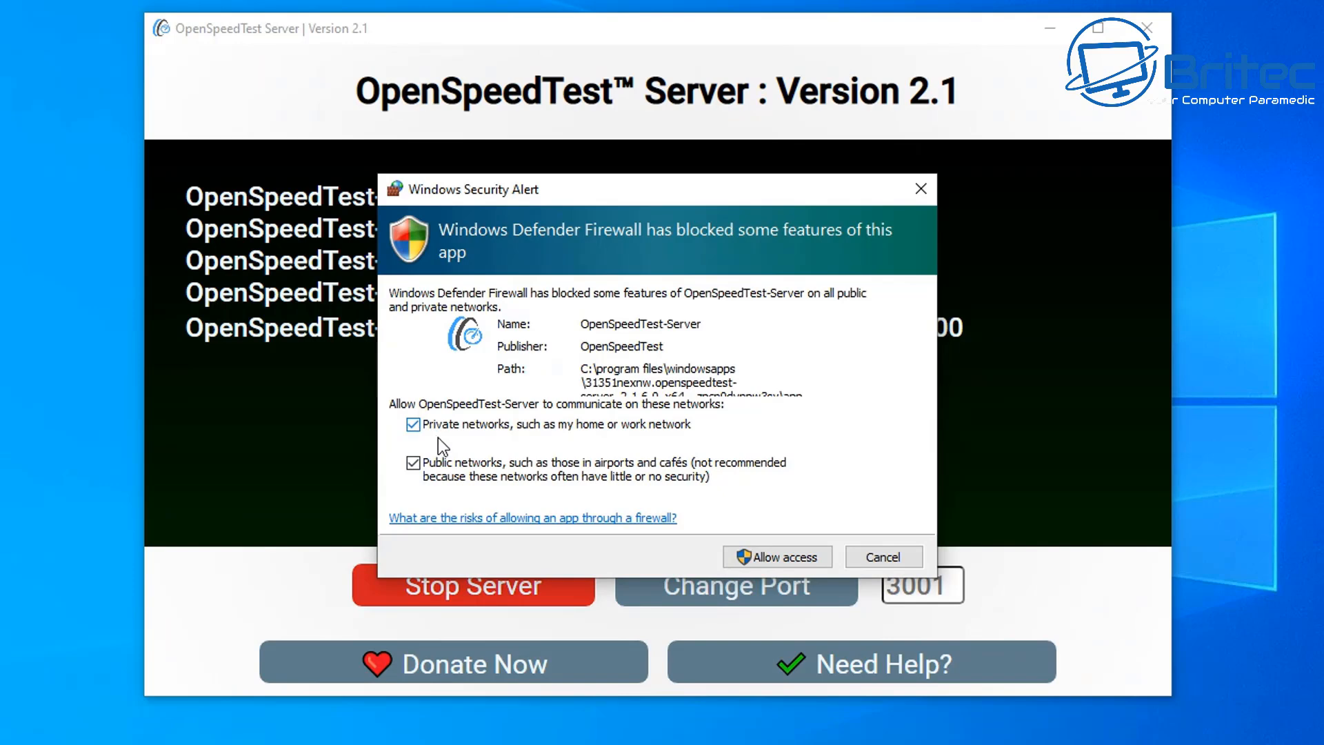
pyautogui.moveTo(443, 449)
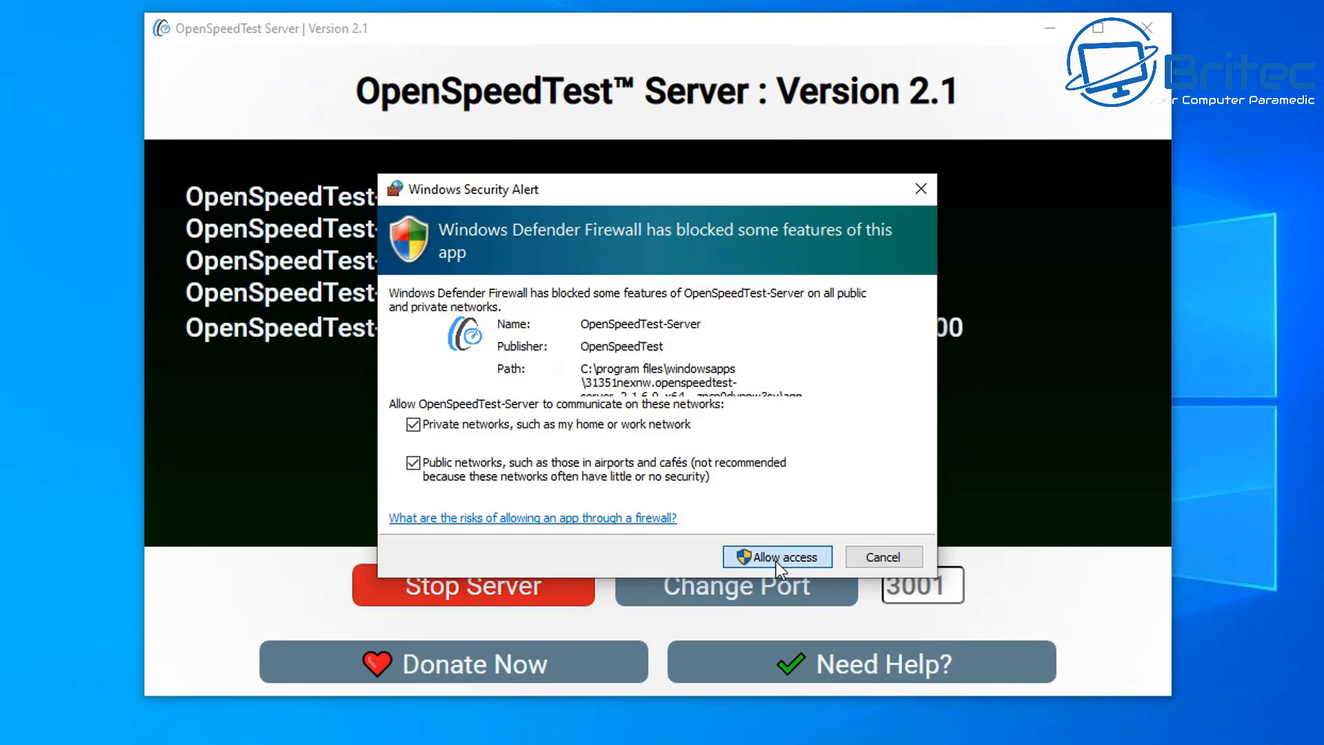
pyautogui.click(777, 555)
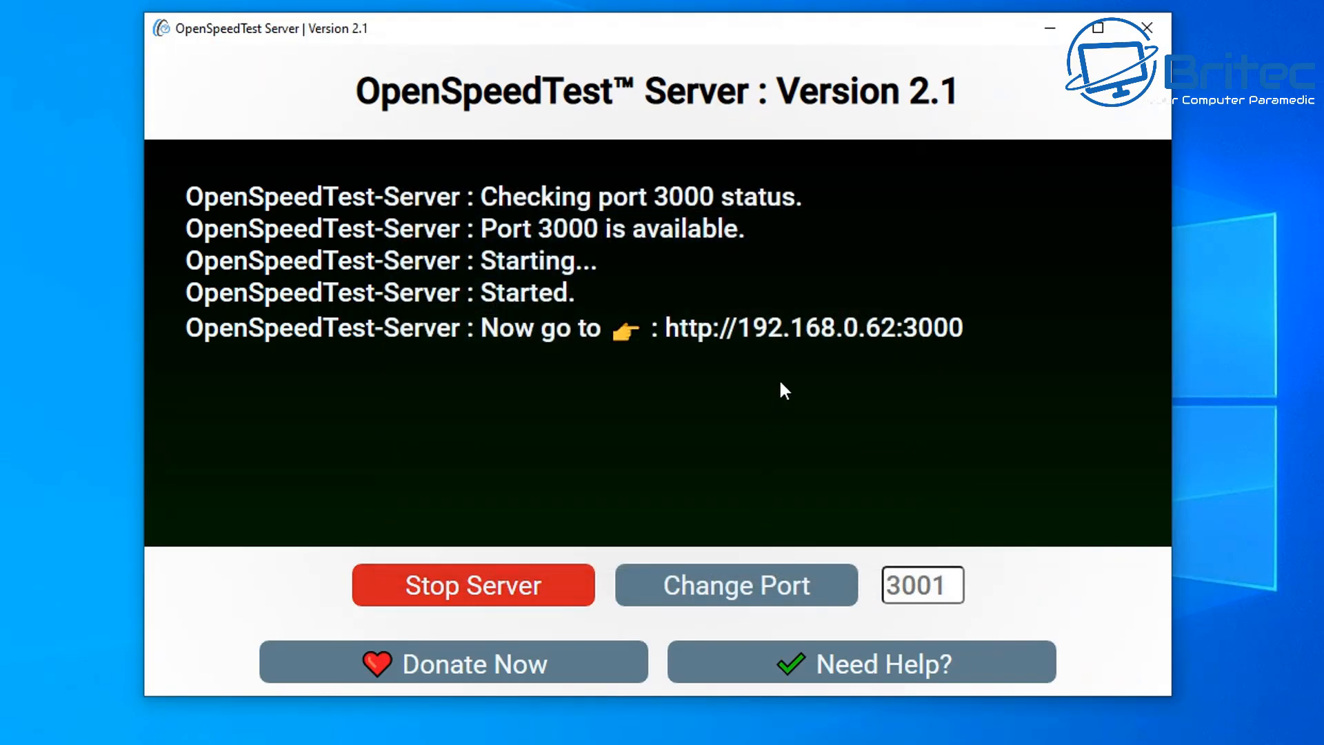
pyautogui.moveTo(482, 609)
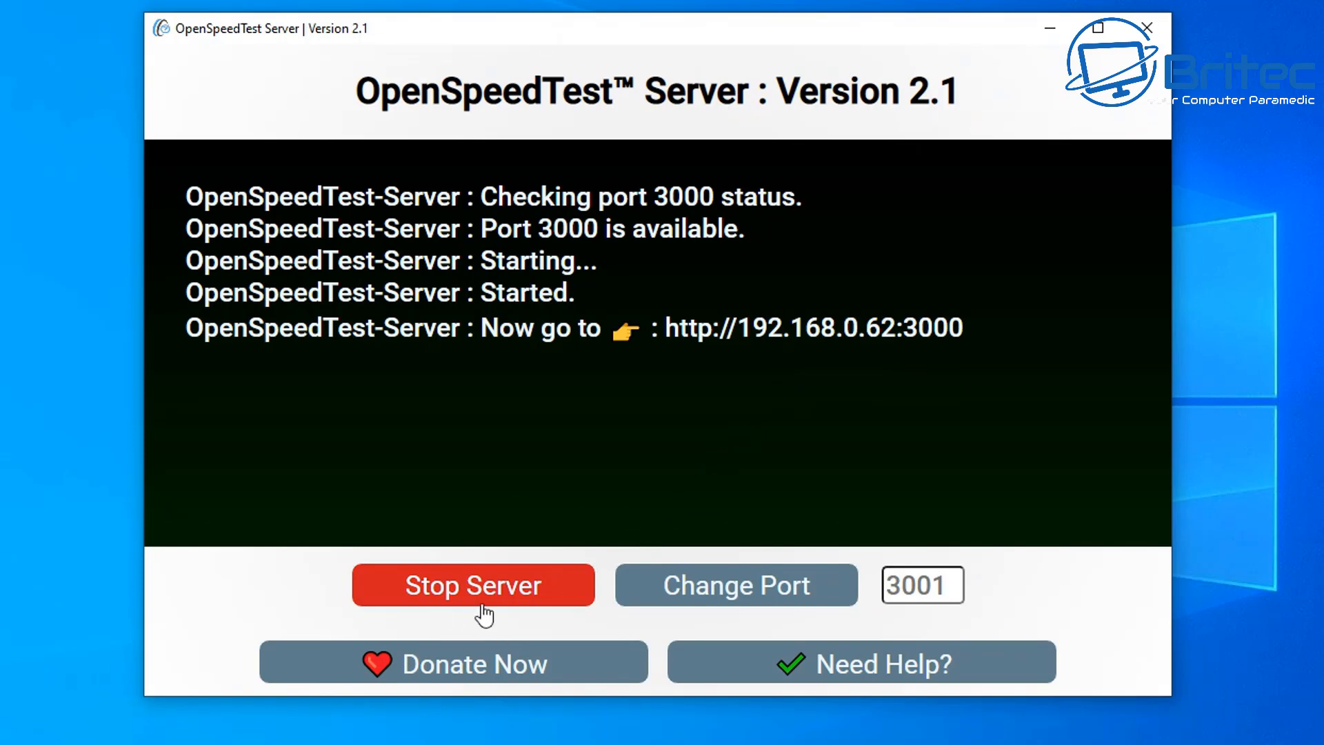
pyautogui.click(923, 585)
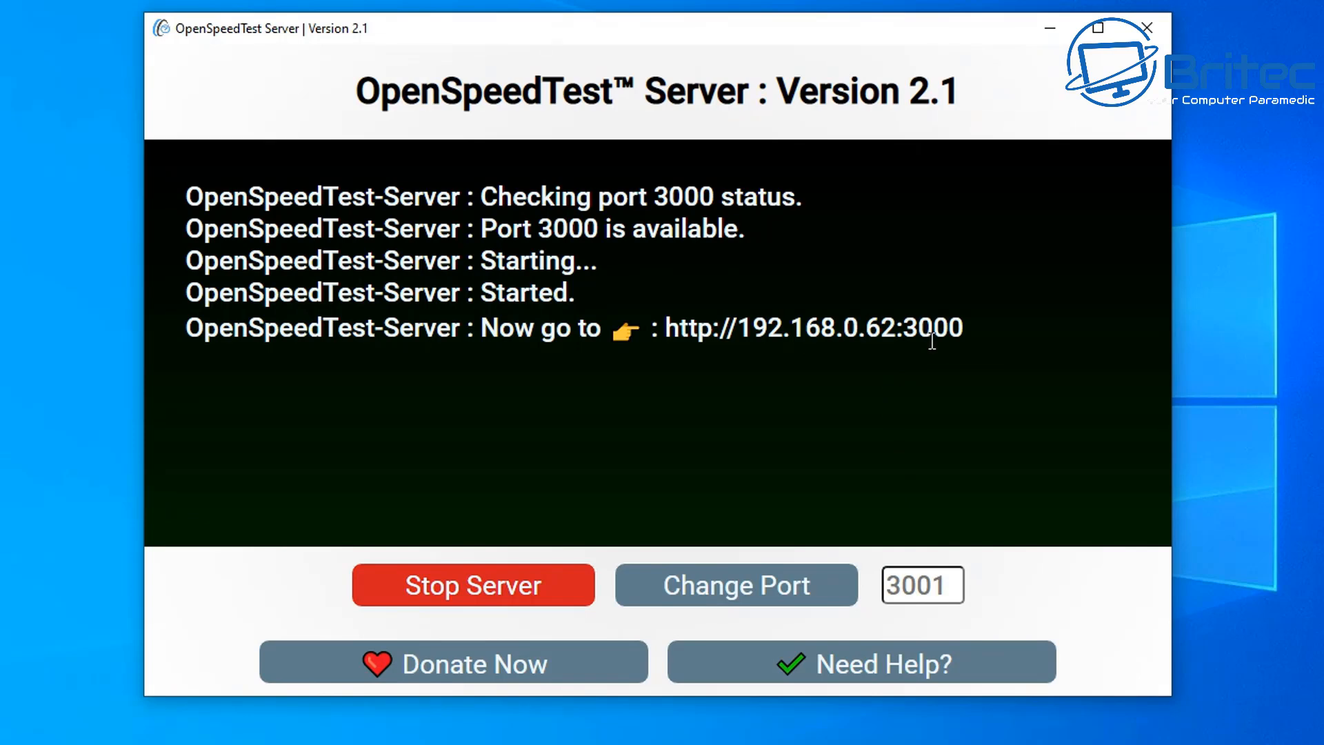
pyautogui.moveTo(711, 328); pyautogui.dragTo(962, 328)
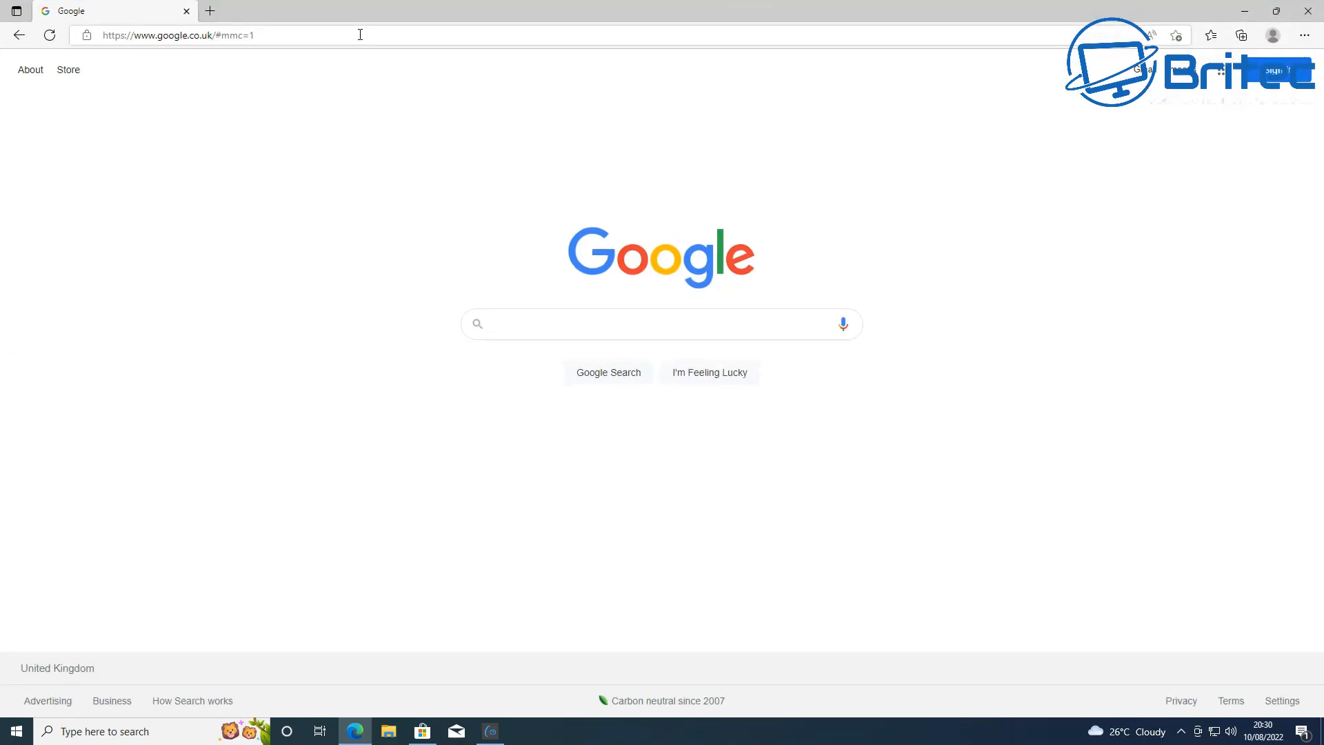
pyautogui.write('http://192.168.0.62:3000')
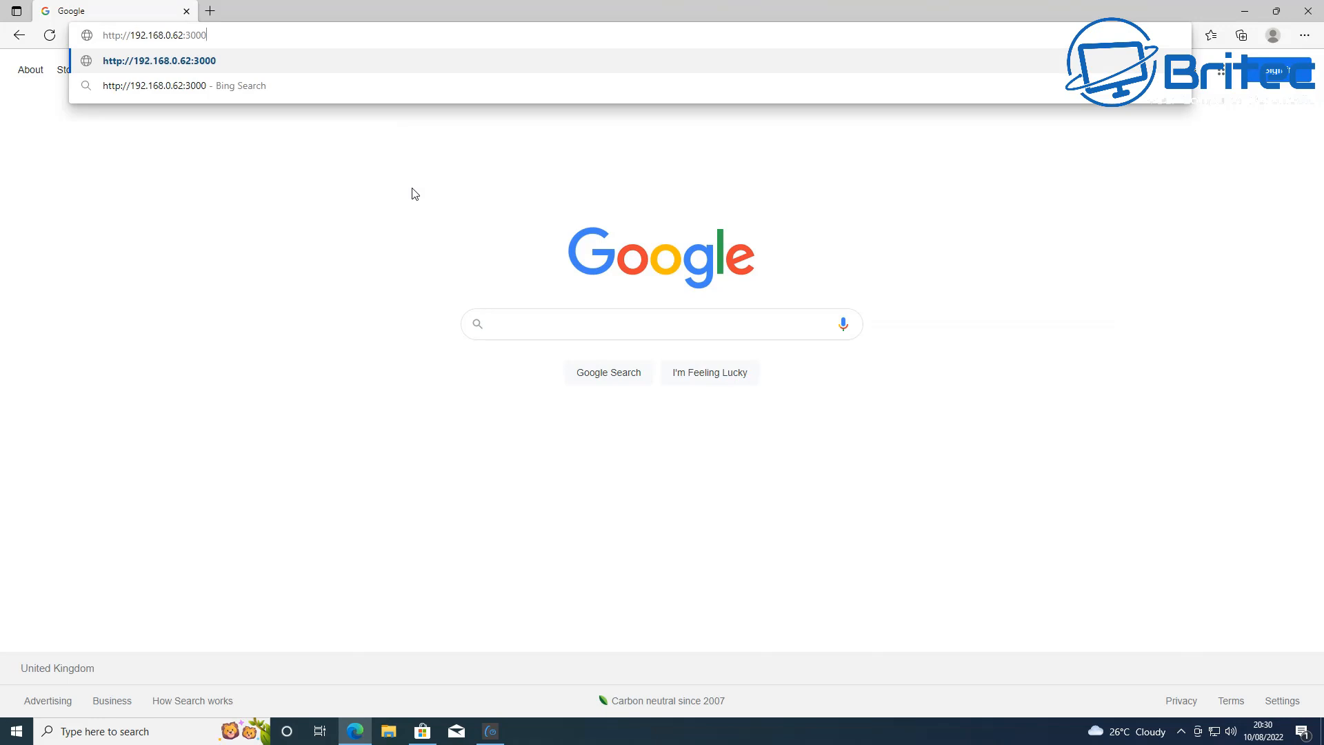
# Step: Load the OpenSpeedTest page from the server and start a speed test
pyautogui.press('Enter')
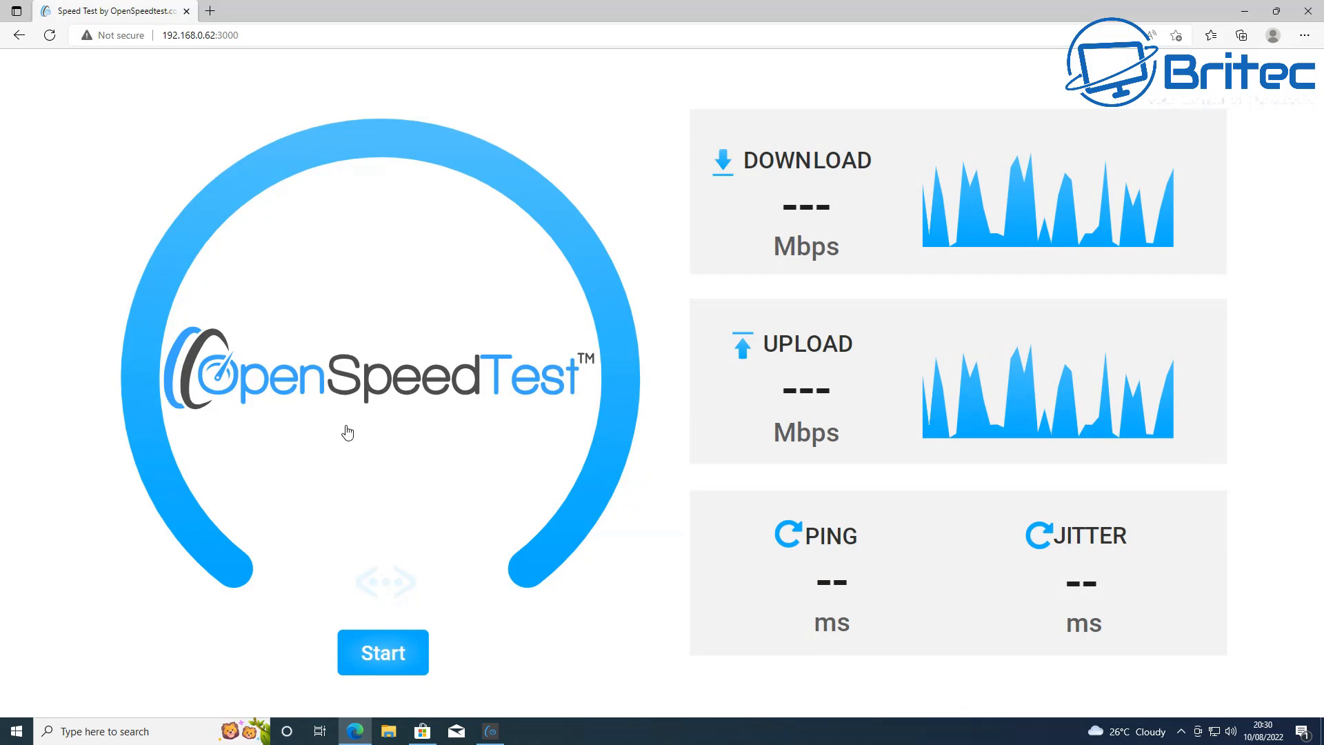
pyautogui.moveTo(360, 581)
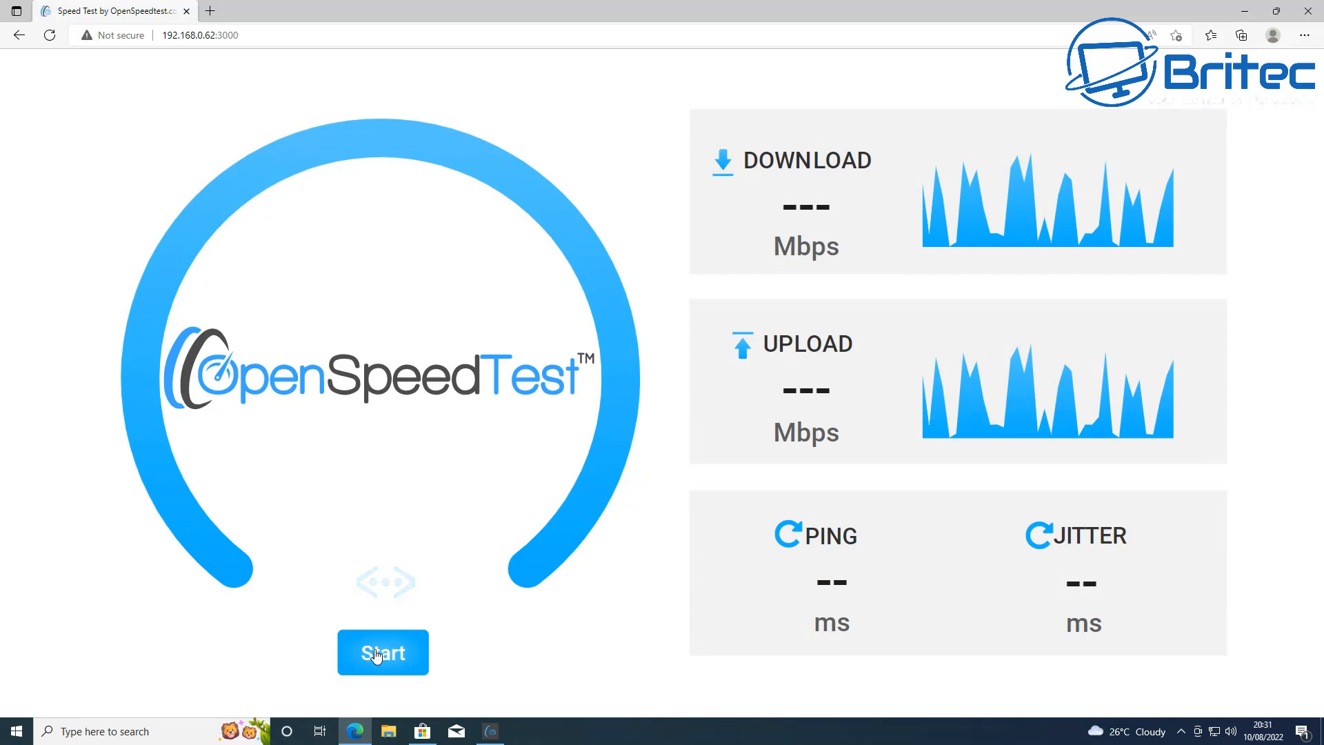
pyautogui.moveTo(382, 654)
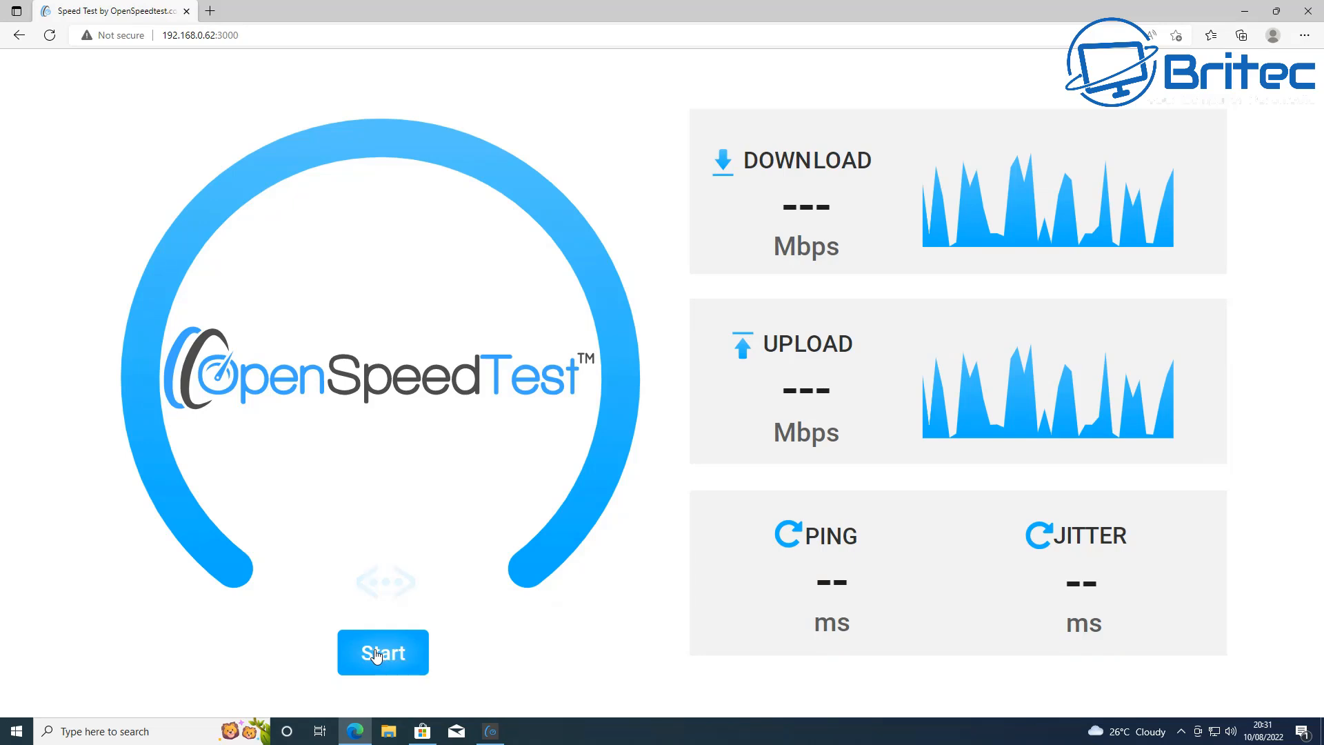
pyautogui.click(382, 652)
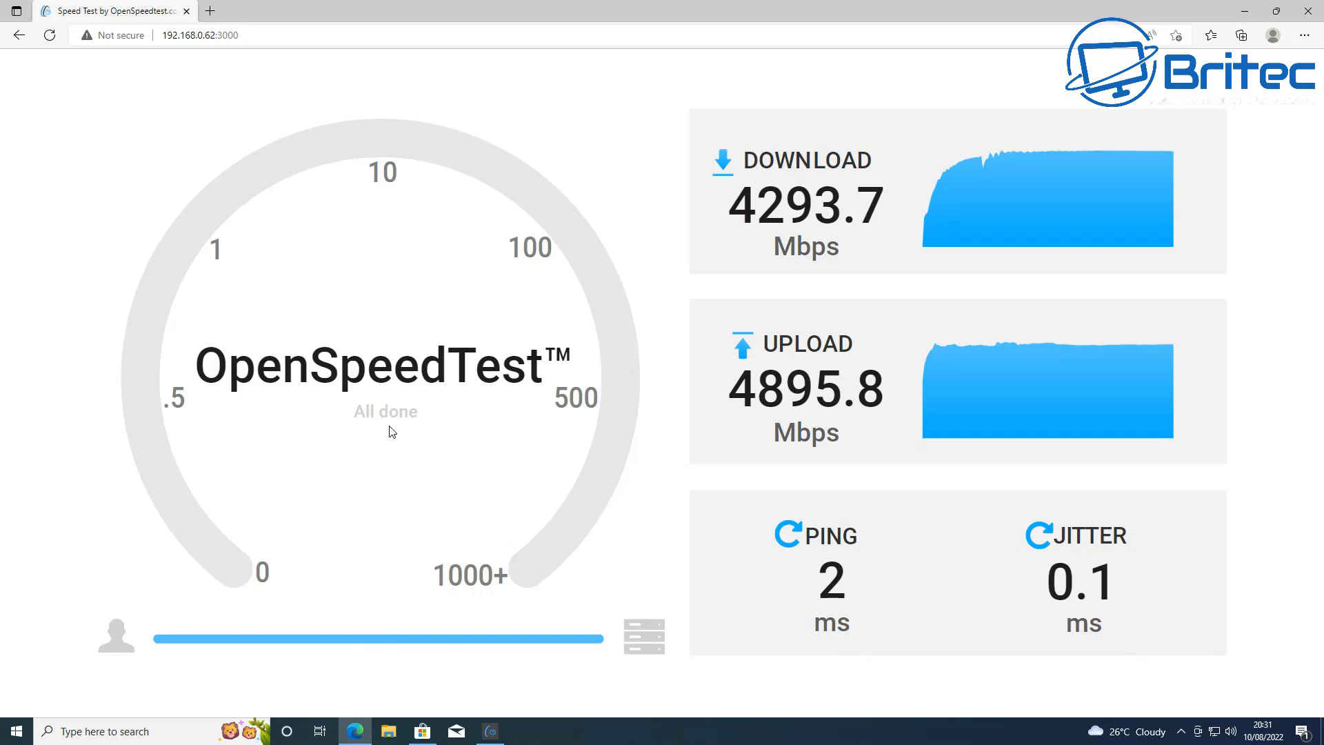
pyautogui.moveTo(1077, 588)
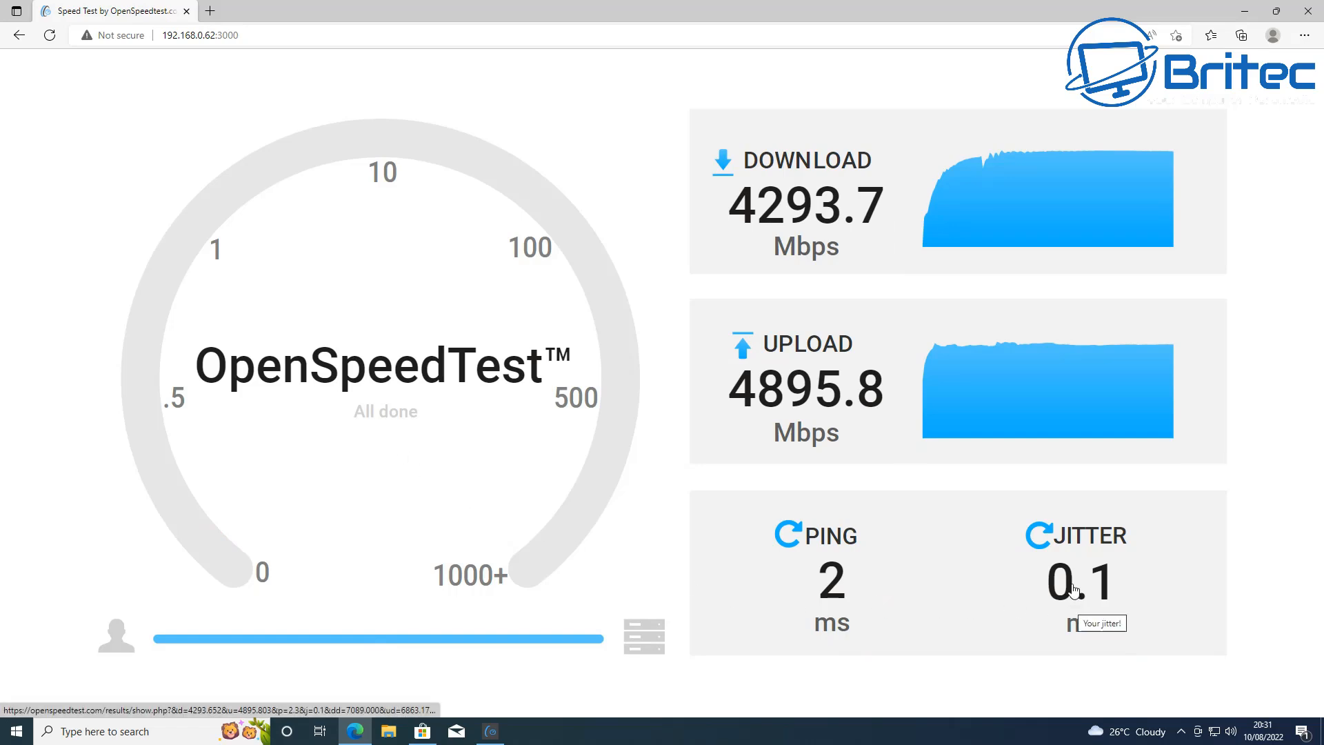
pyautogui.moveTo(671, 369)
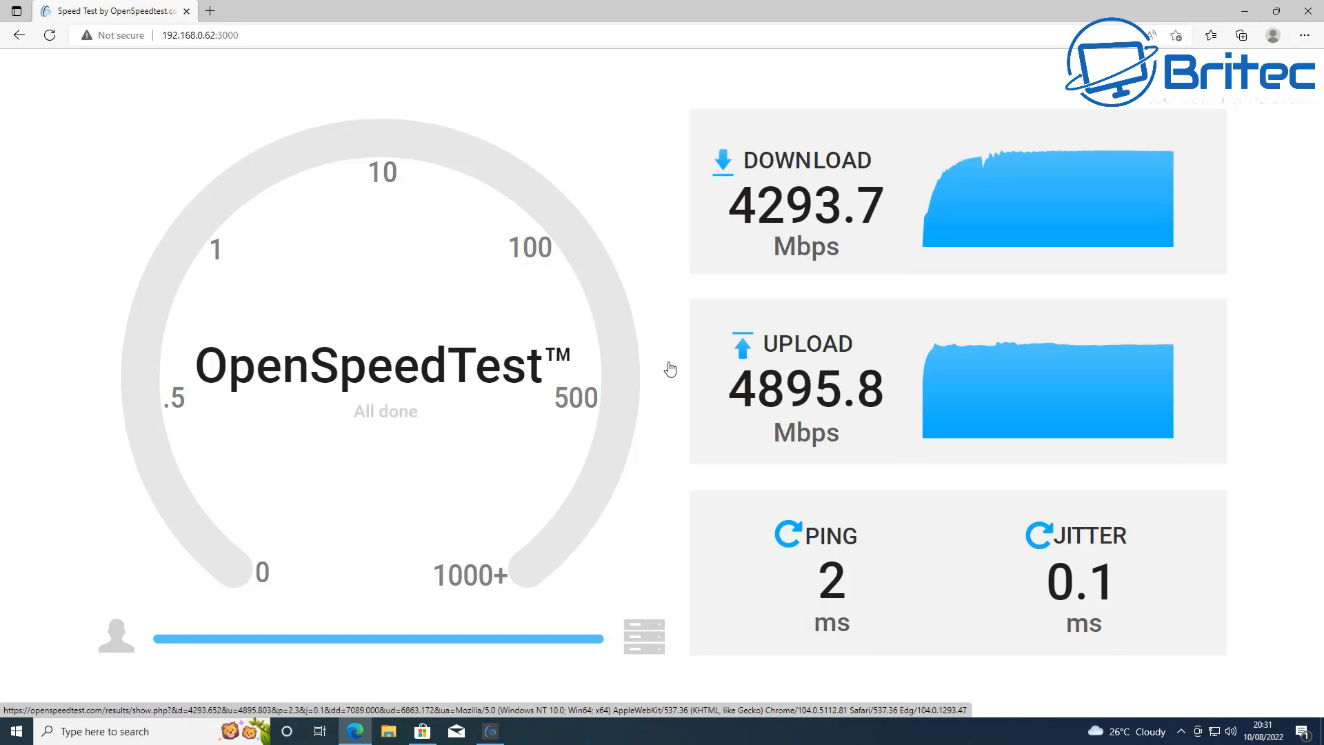
# Step: Review the results (4293.7 down, 4895.8 up, 2 ms ping, 0.1 ms jitter) and select the address bar
pyautogui.click(200, 36)
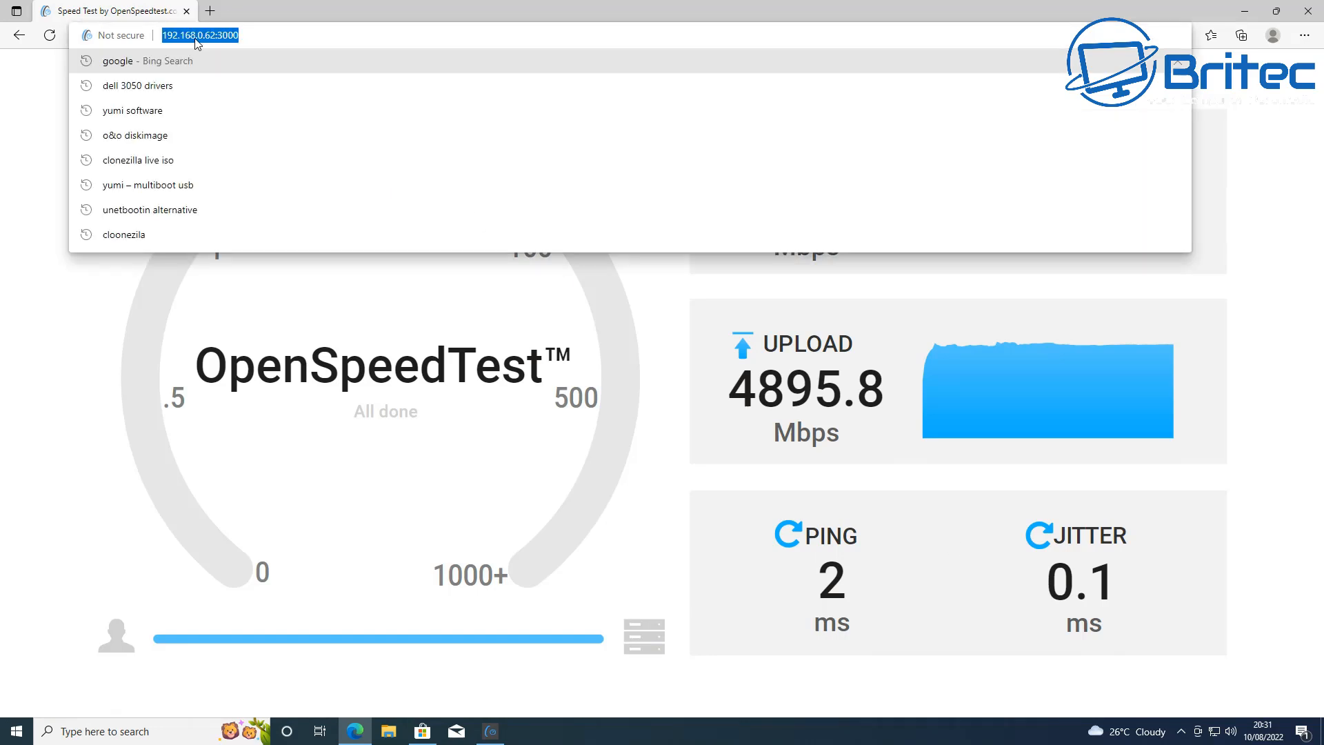
pyautogui.moveTo(224, 73)
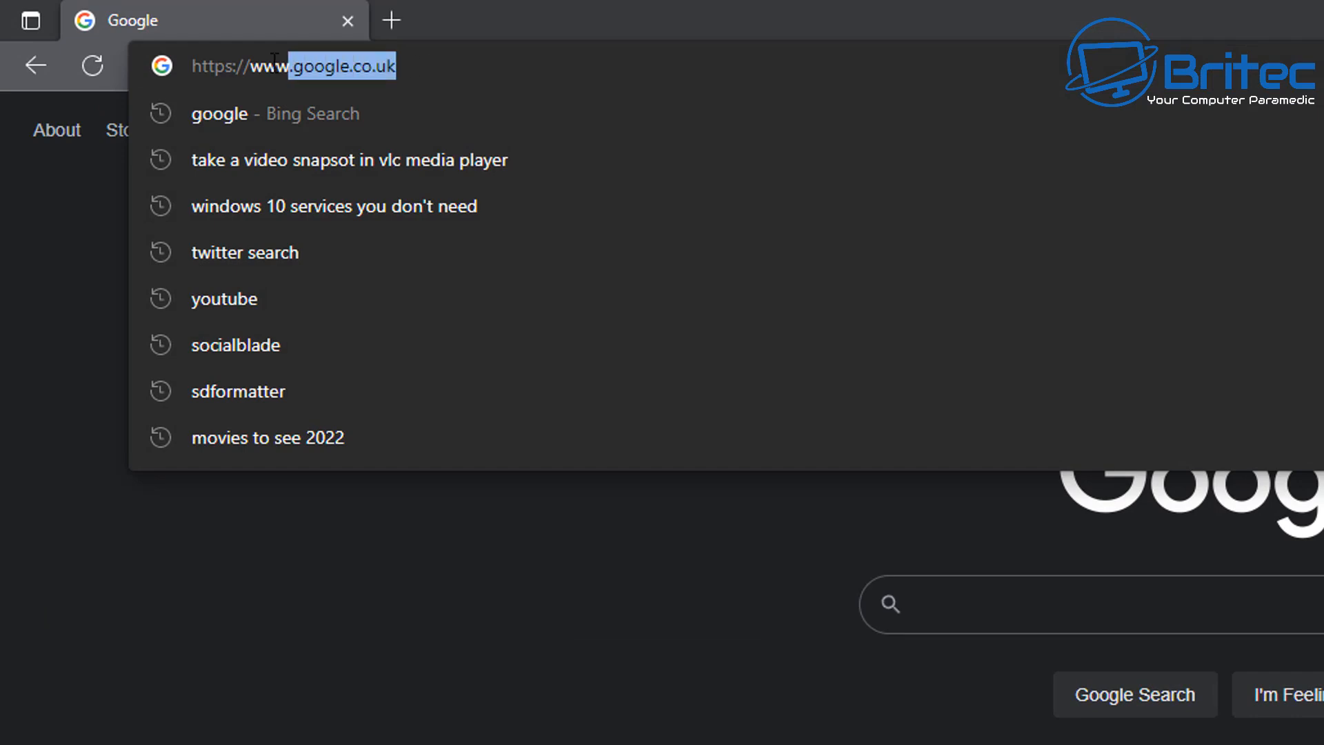
pyautogui.moveTo(227, 160)
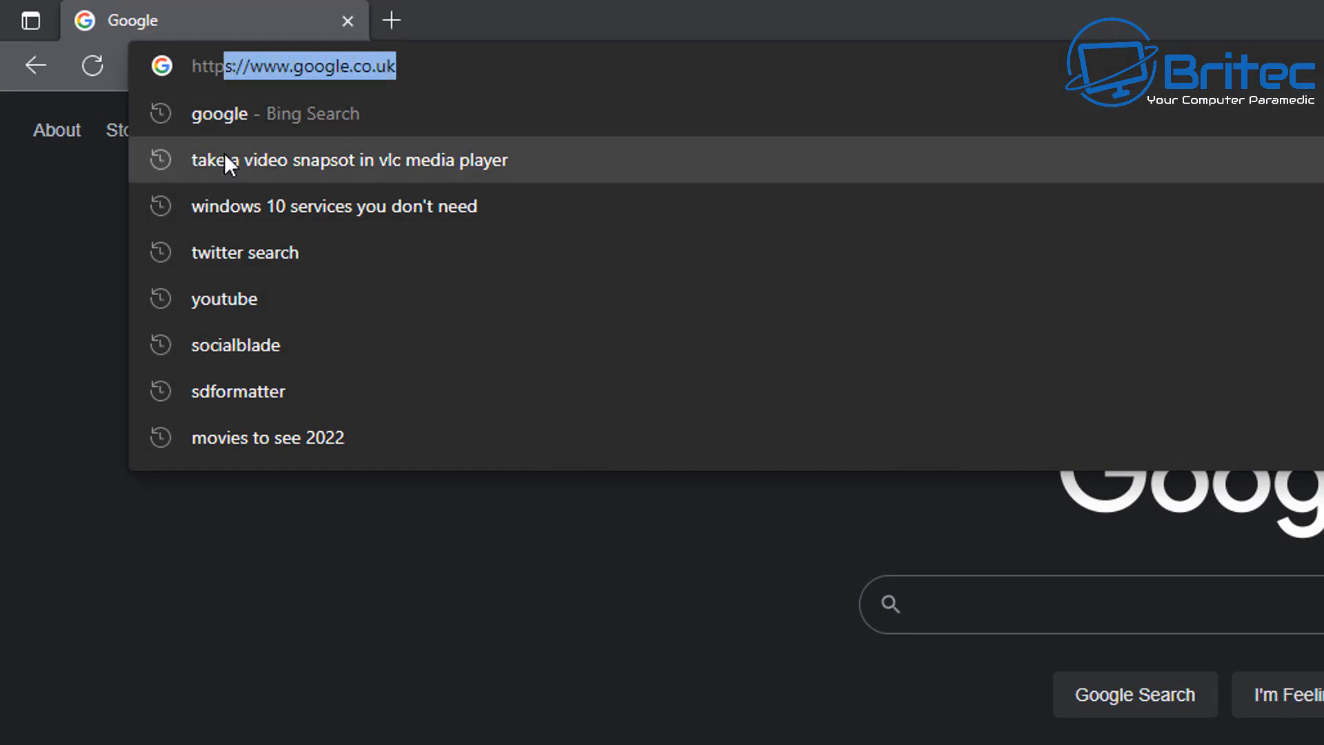
# Step: On the second computer, load the OpenSpeedTest page from 192.168.0.62:3000 in Edge
pyautogui.write('www.orangepi.org')
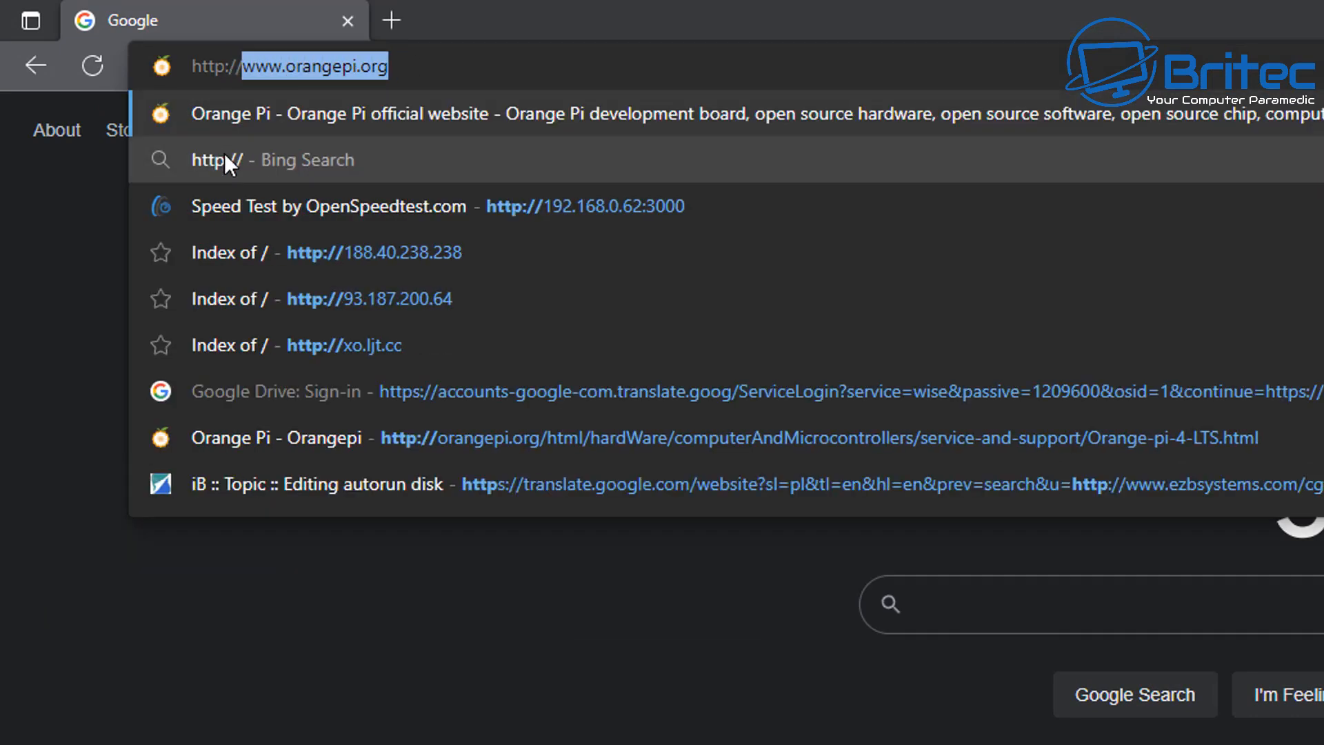
pyautogui.write('192.168.0.')
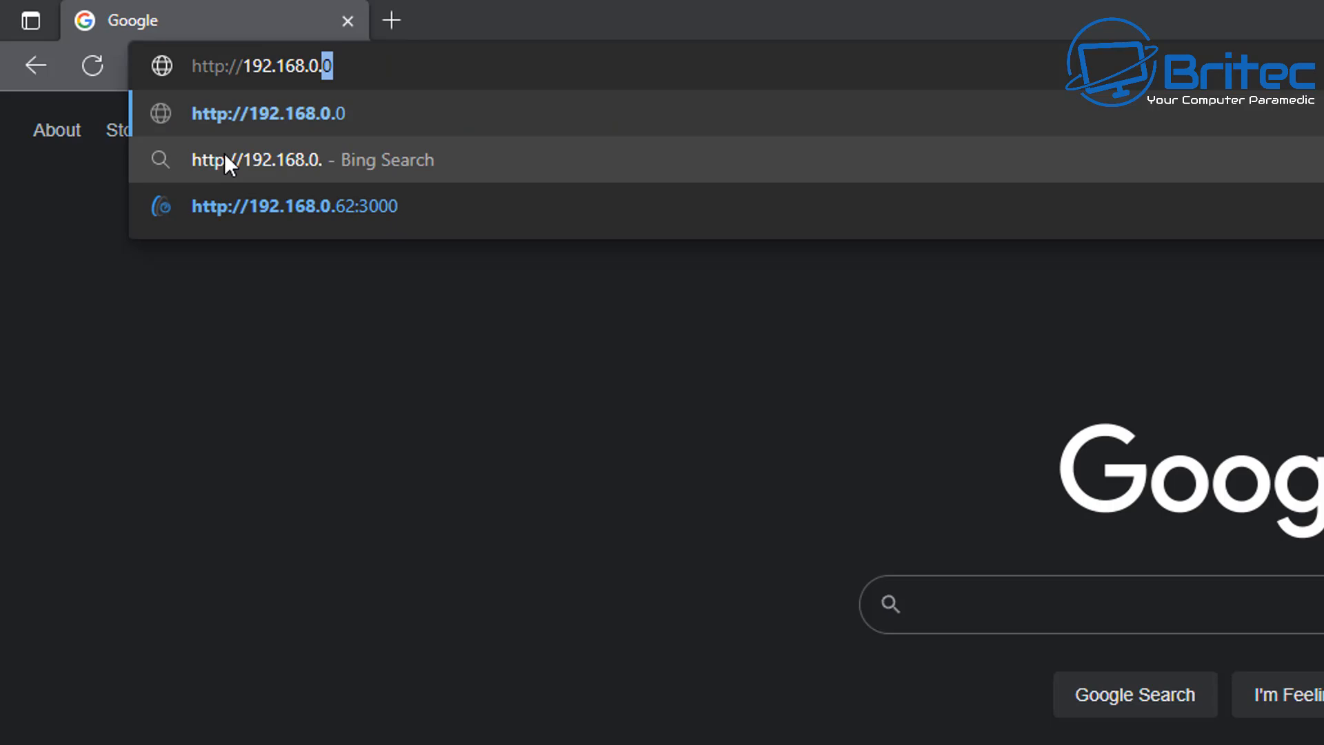
pyautogui.click(292, 205)
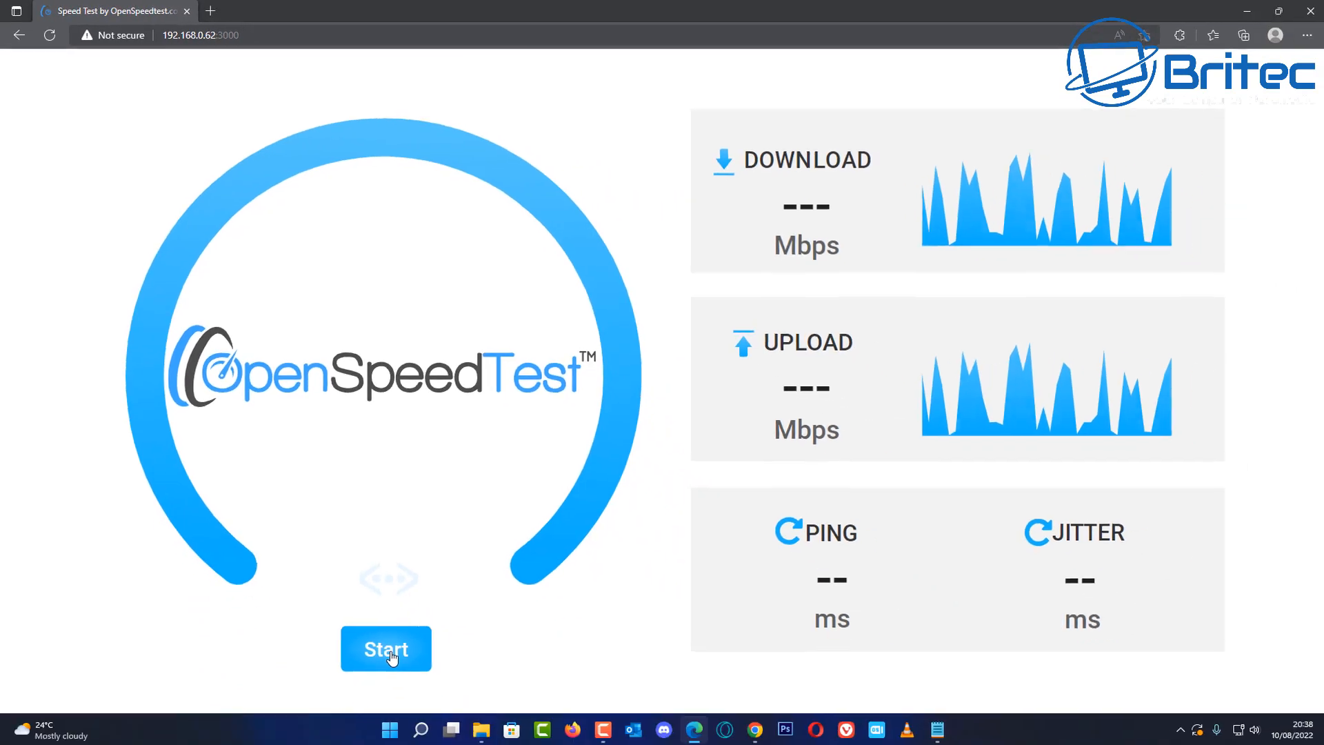
# Step: Run the speed test to 98.7 Mbps down, 99.0 up, 2 ms ping, 0 jitter, then close the browser
pyautogui.click(387, 649)
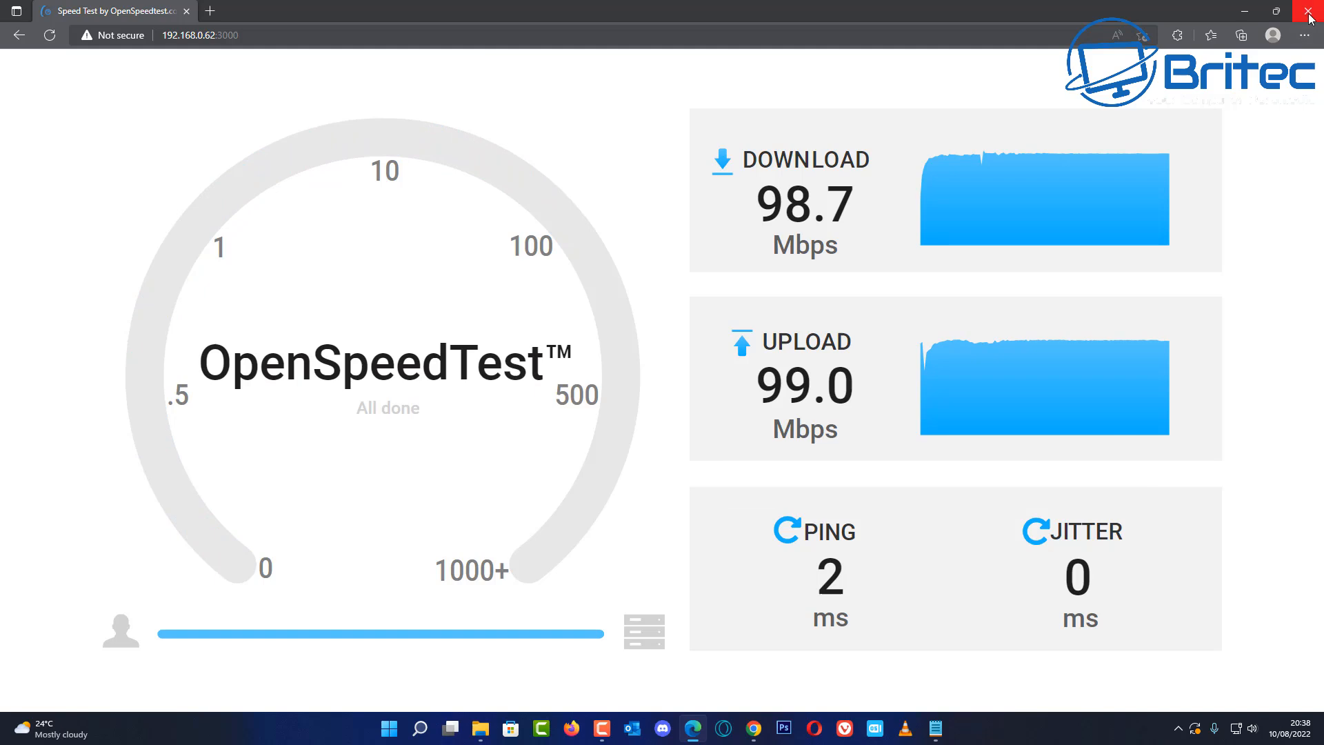
pyautogui.moveTo(1311, 15)
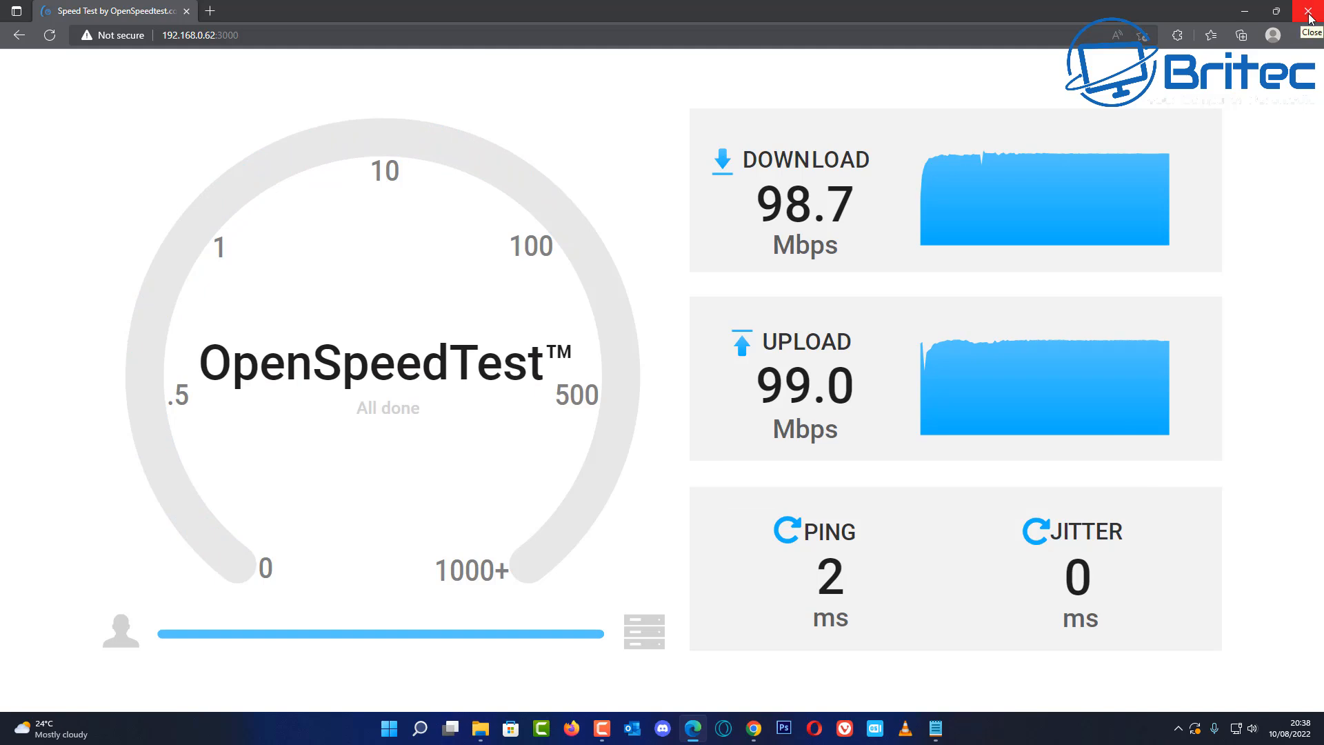
pyautogui.click(1312, 11)
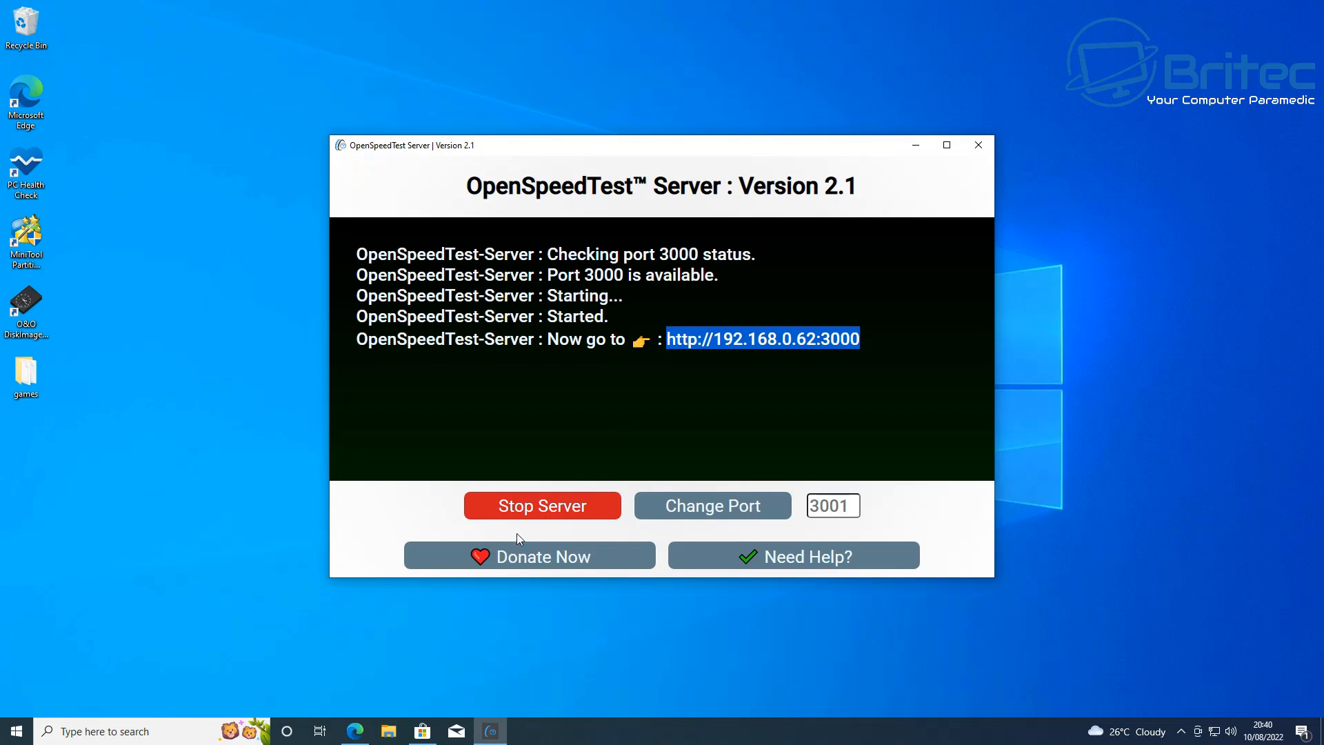
# Step: Stop the speed test server and quit the application, confirming with Yes
pyautogui.click(542, 505)
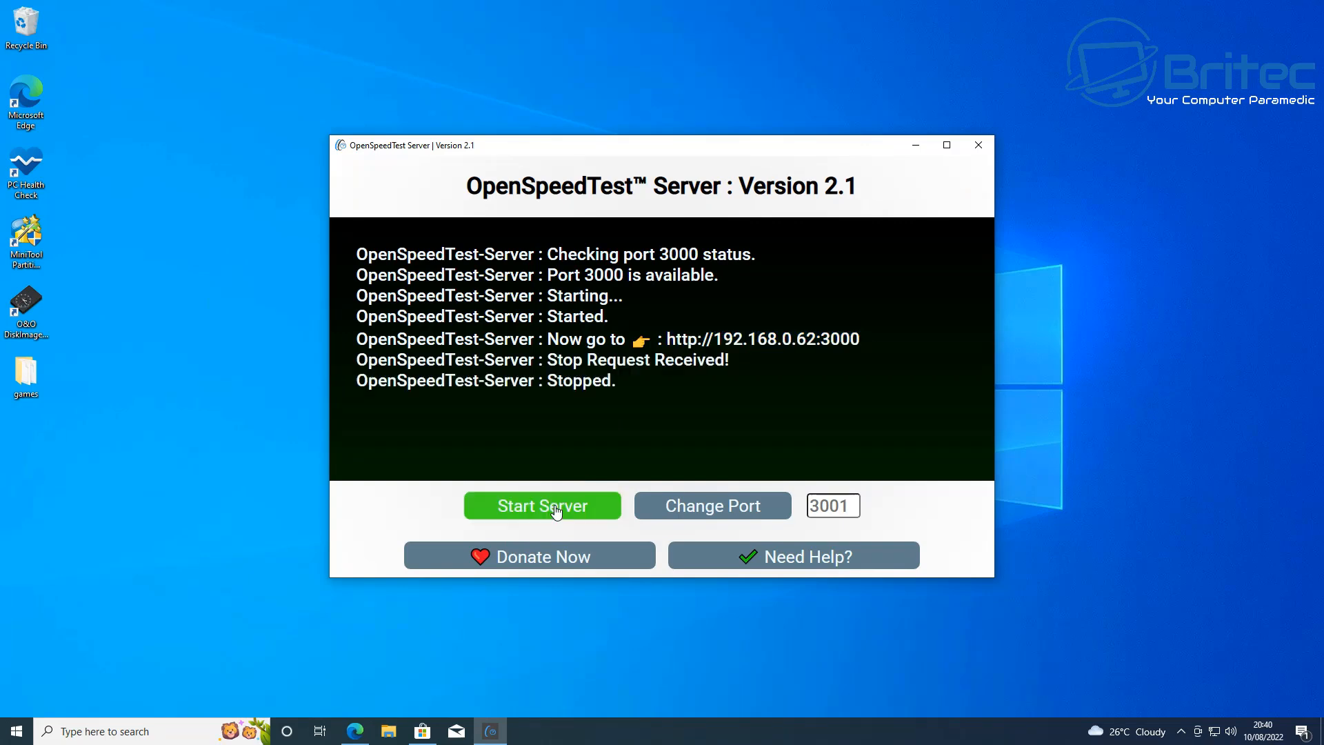
pyautogui.moveTo(580, 397)
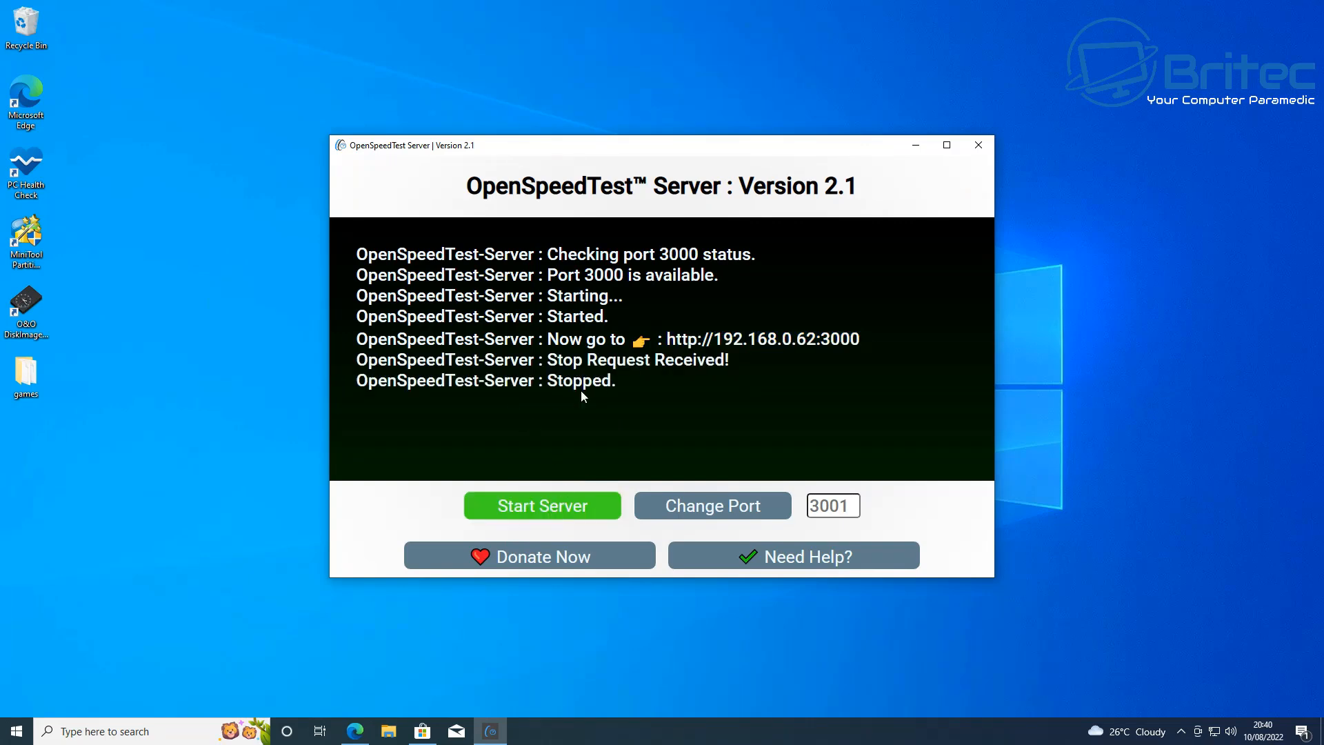
pyautogui.moveTo(853, 221)
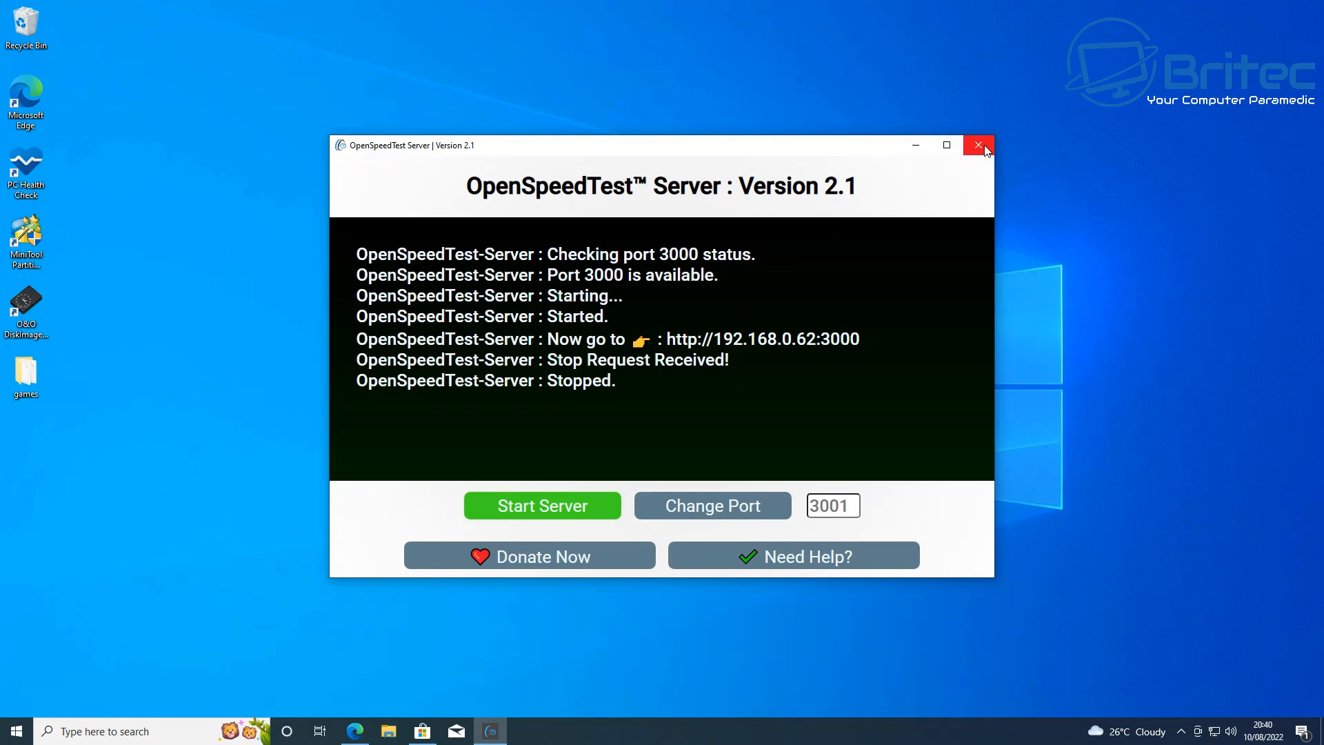
pyautogui.click(979, 144)
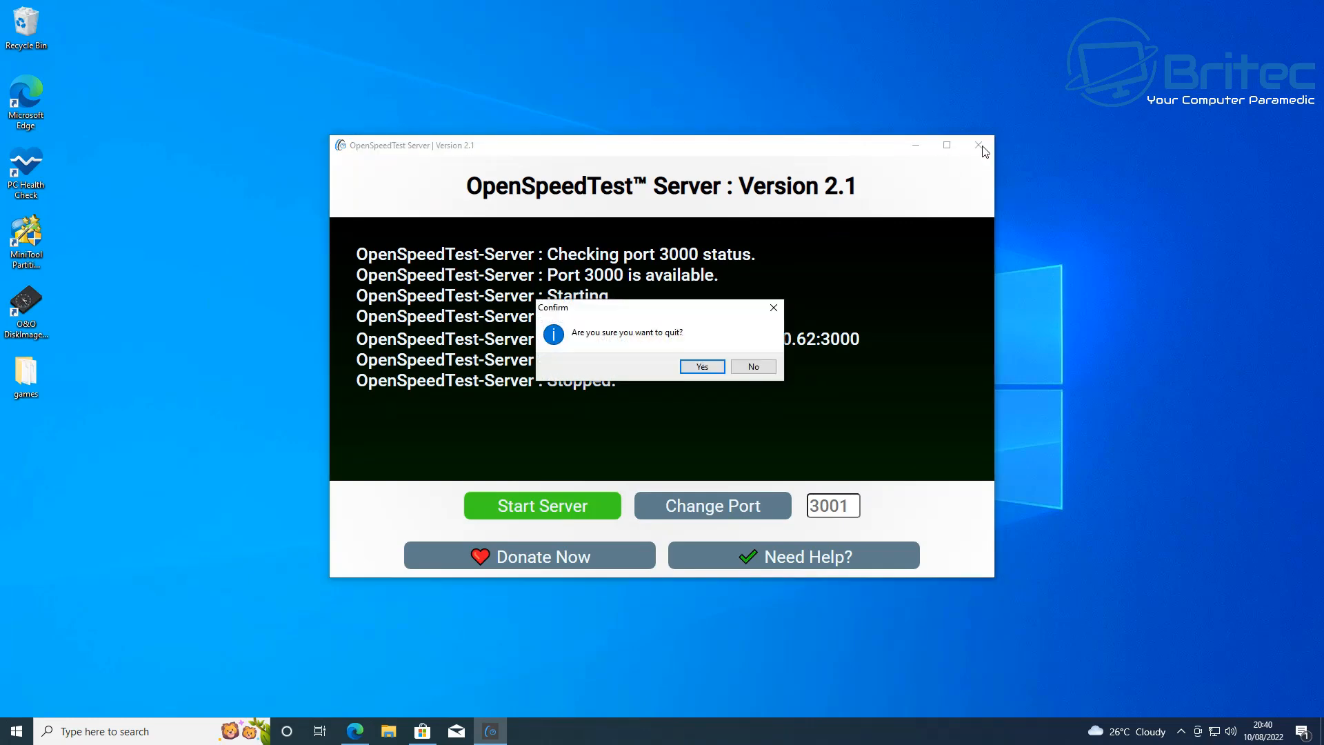
pyautogui.click(701, 366)
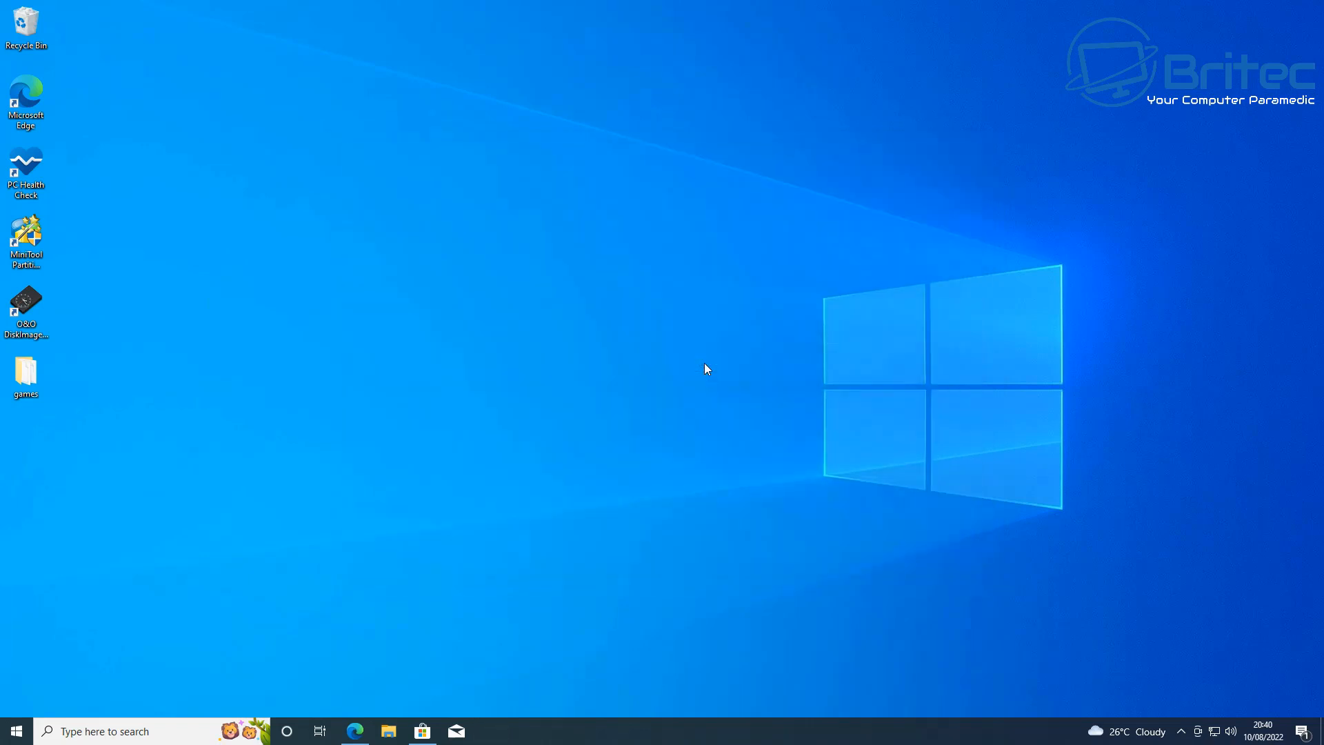
pyautogui.moveTo(404, 644)
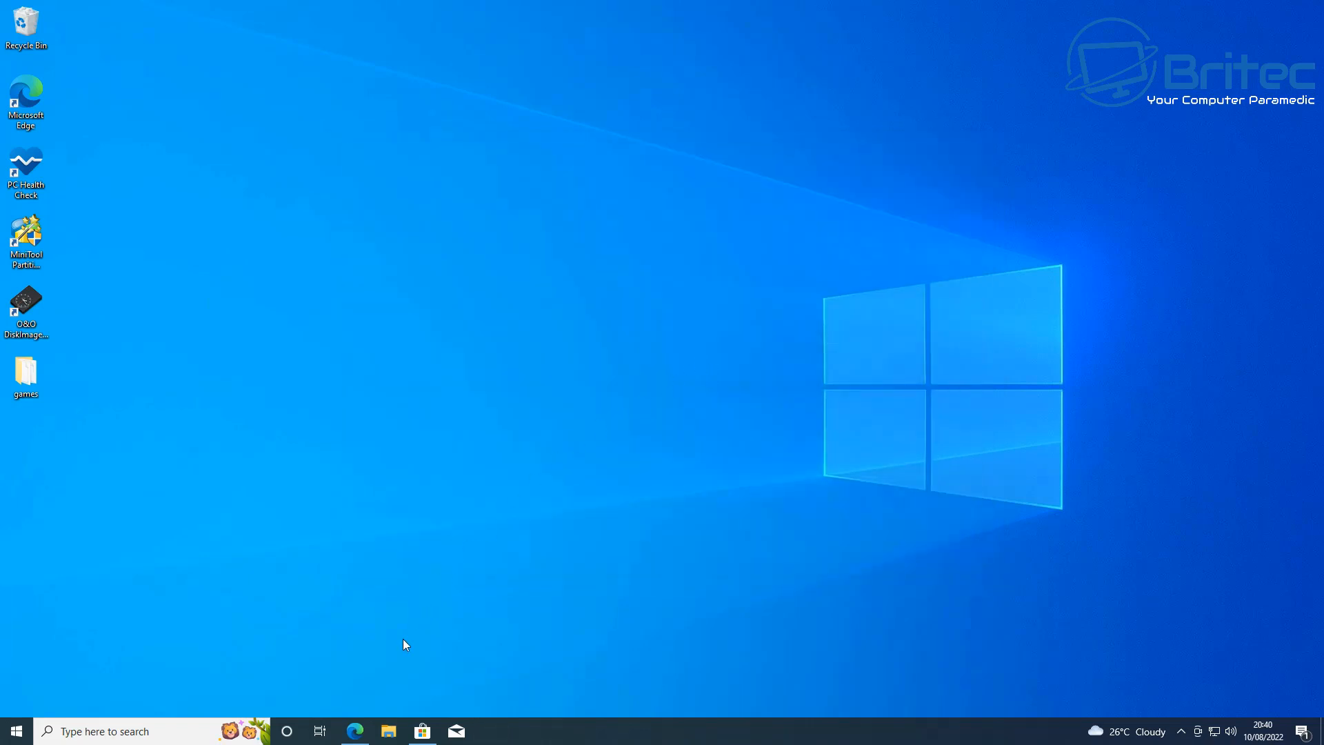
# Step: Go to Apps & features in Windows Settings and locate OpenSpeedTest-Server in the list
pyautogui.click(489, 731)
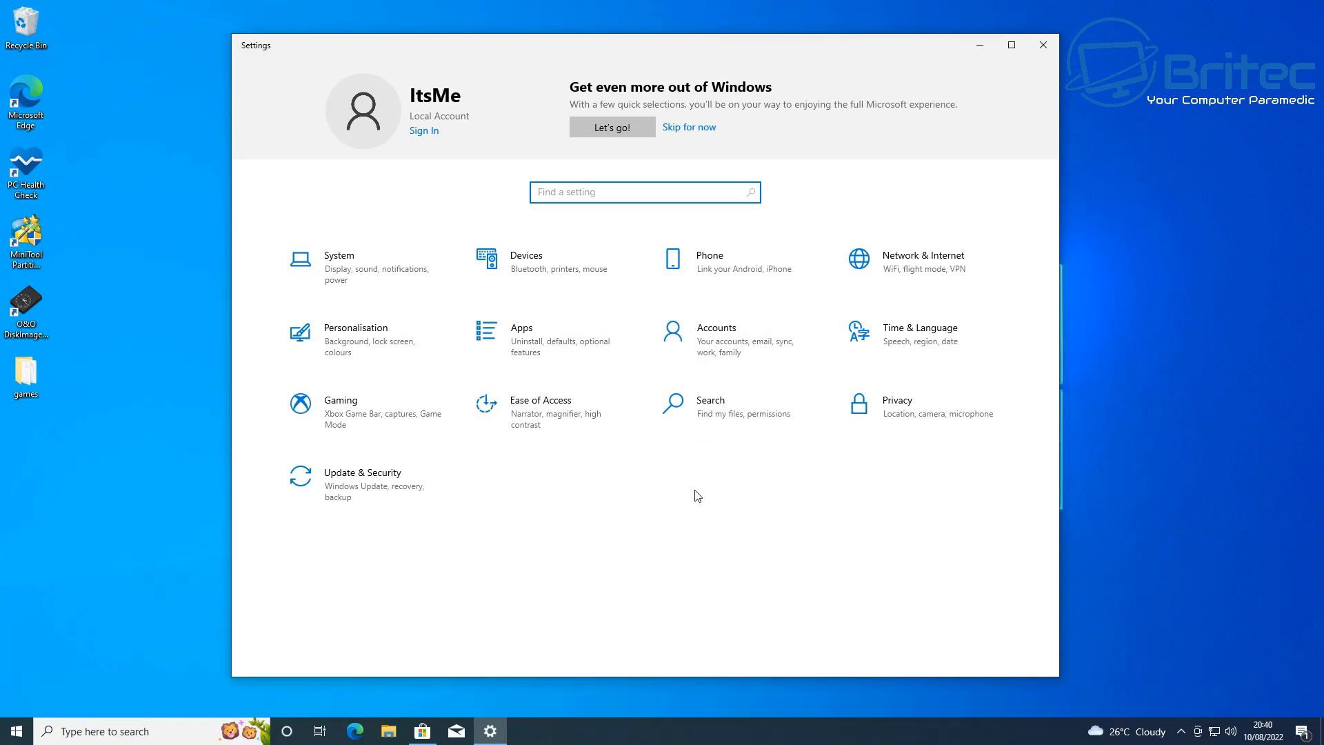
pyautogui.click(521, 334)
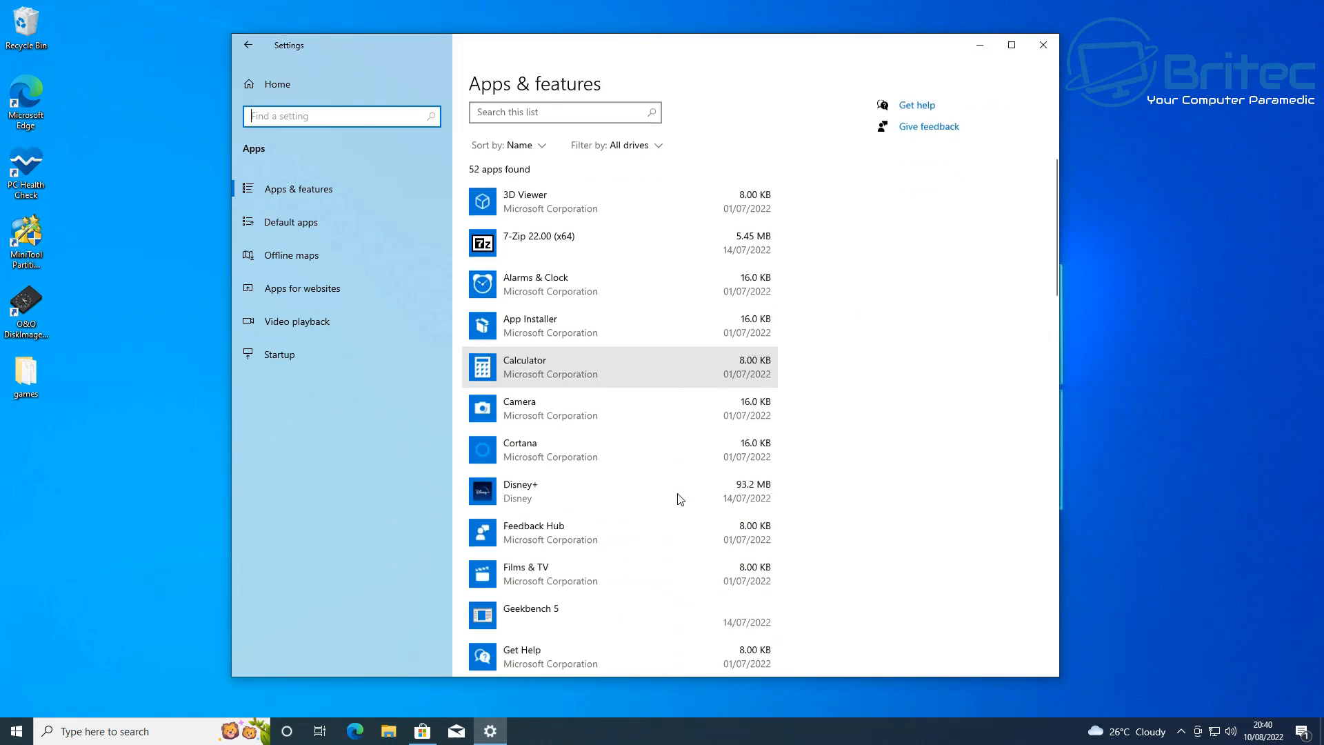
pyautogui.scroll(-3)
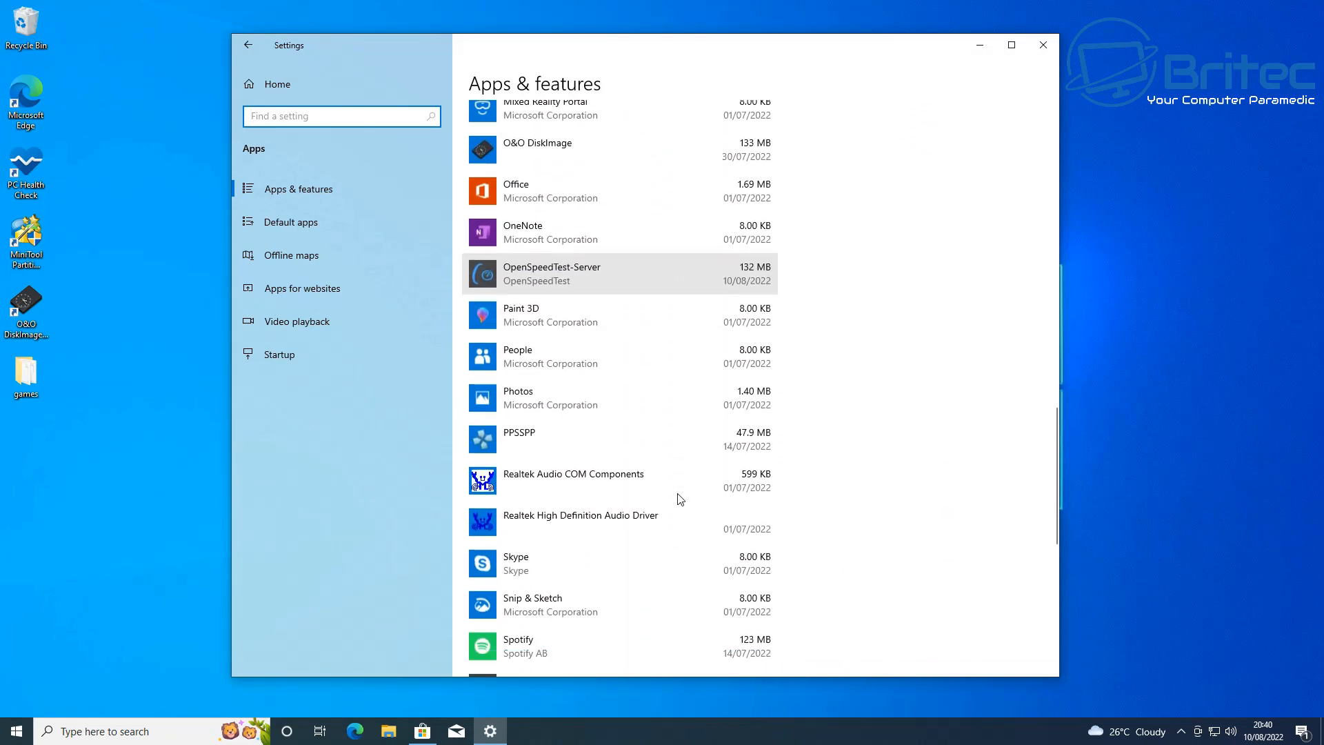
pyautogui.scroll(-3)
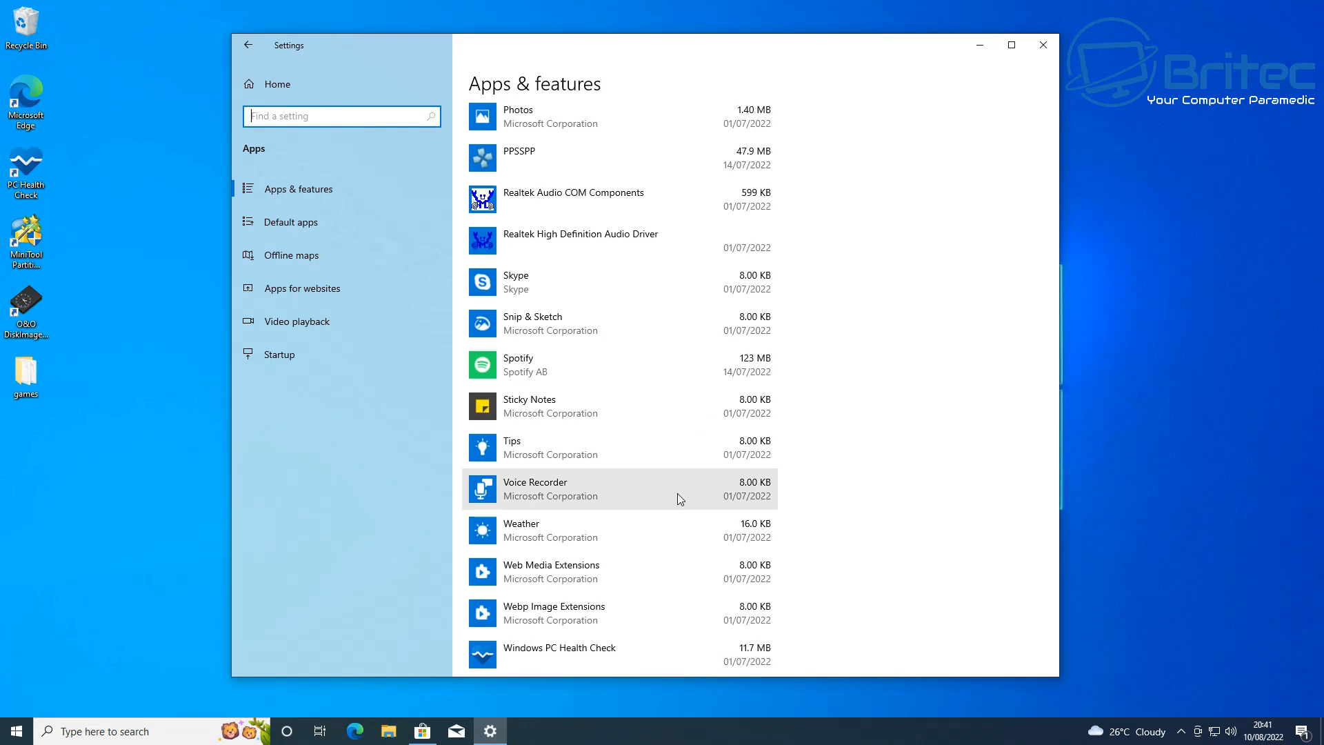
pyautogui.scroll(3)
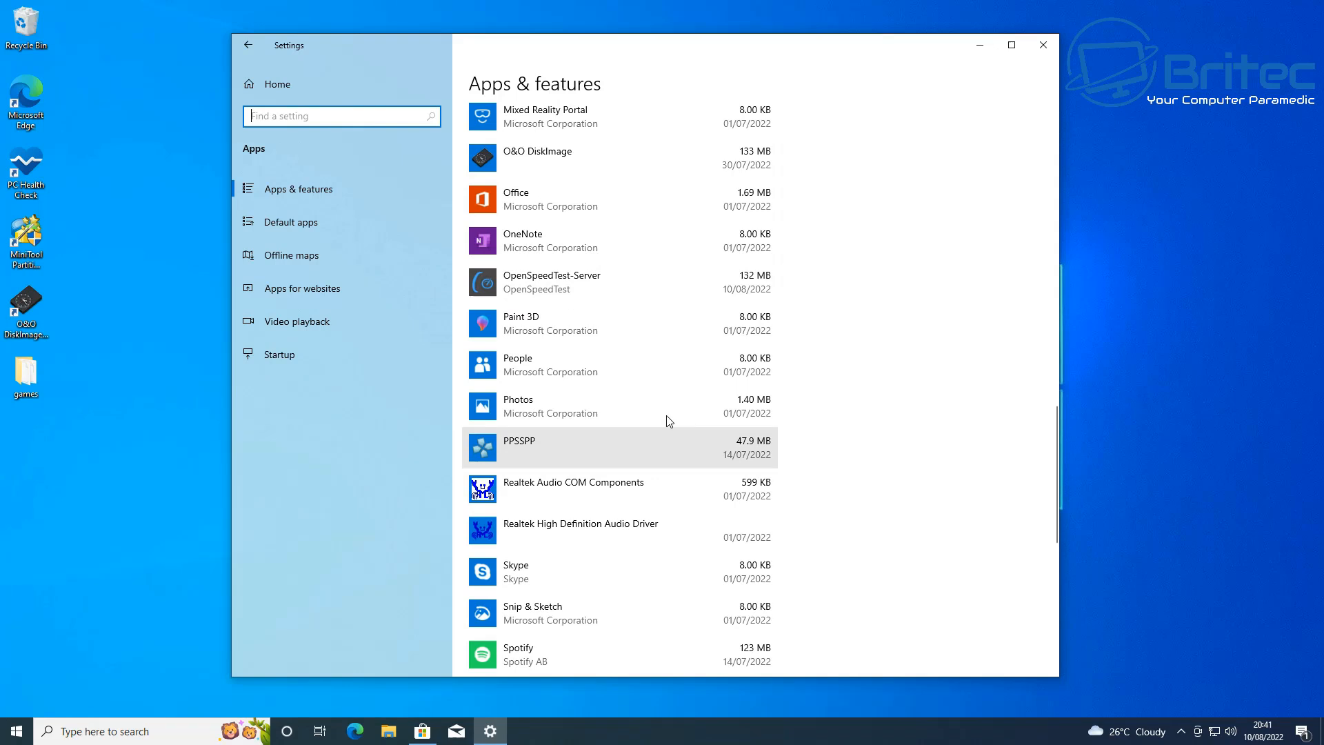
pyautogui.scroll(3)
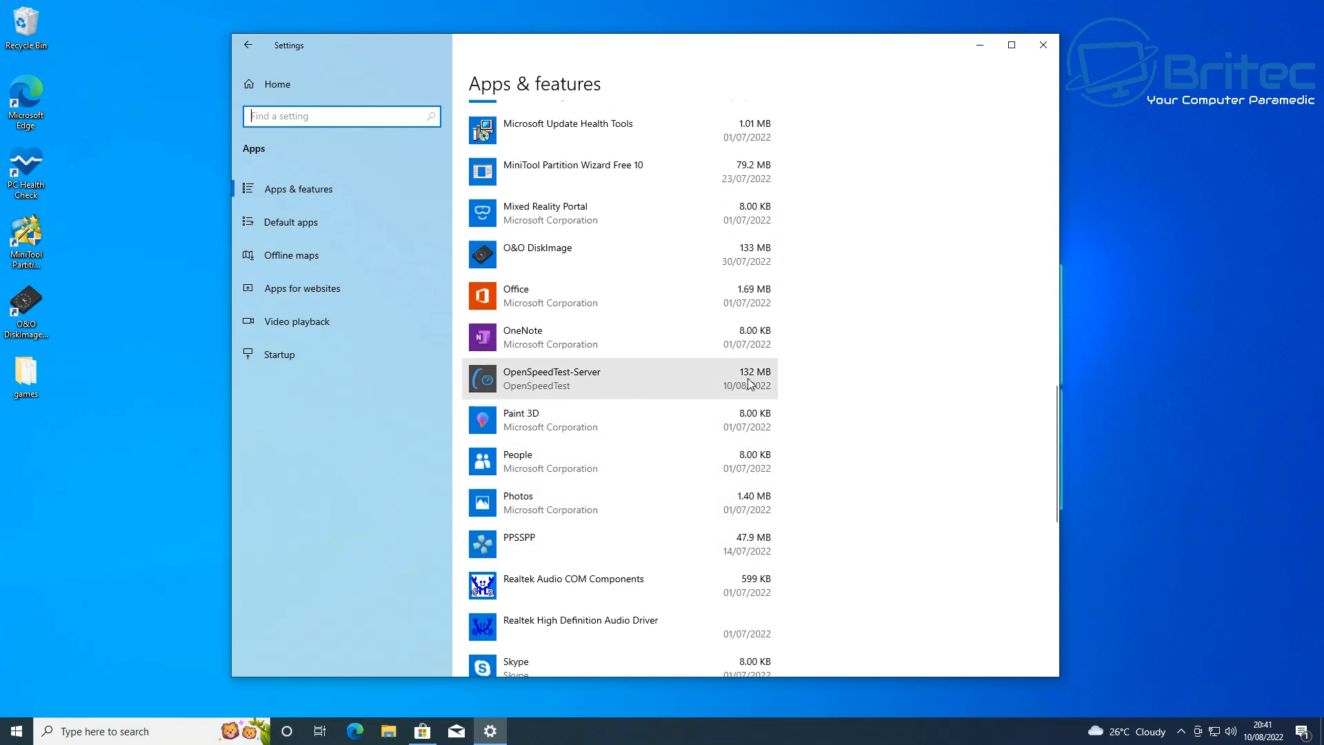
# Step: Uninstall OpenSpeedTest-Server with its data and close Settings
pyautogui.click(591, 378)
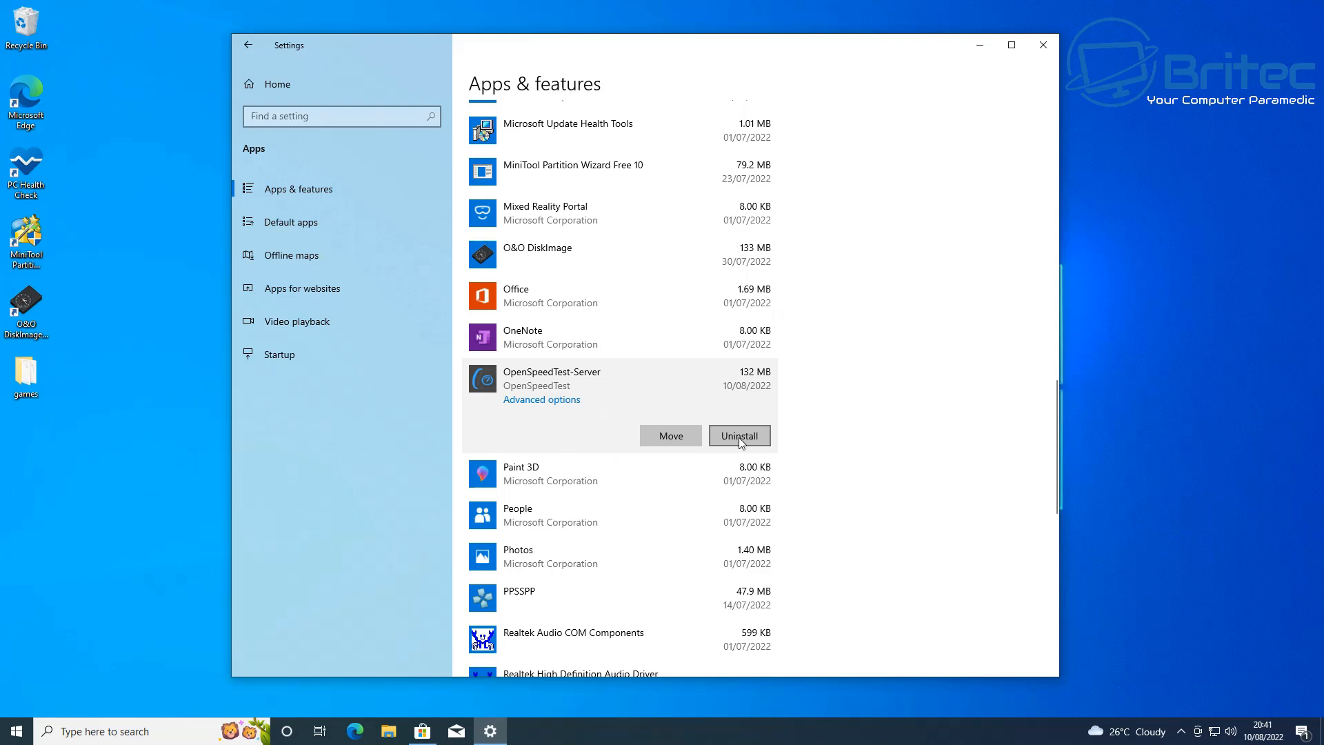
pyautogui.click(738, 435)
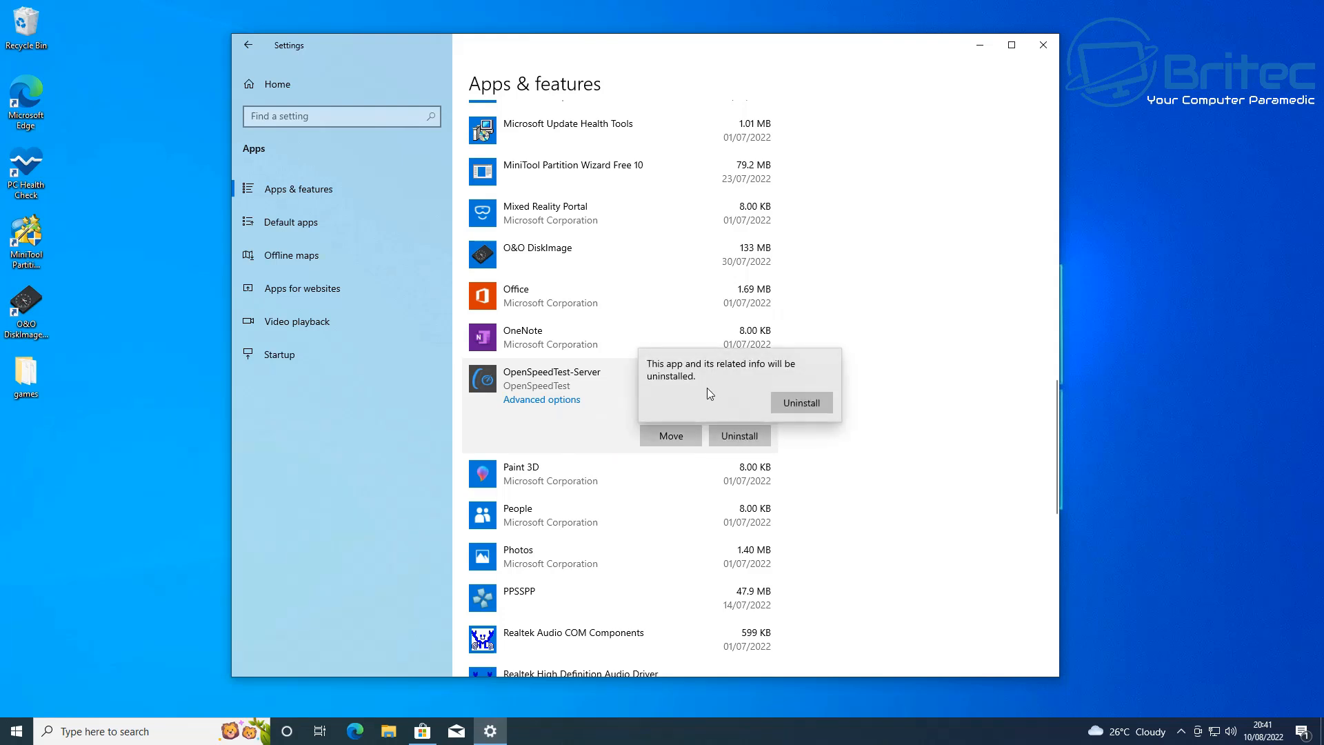
pyautogui.click(801, 402)
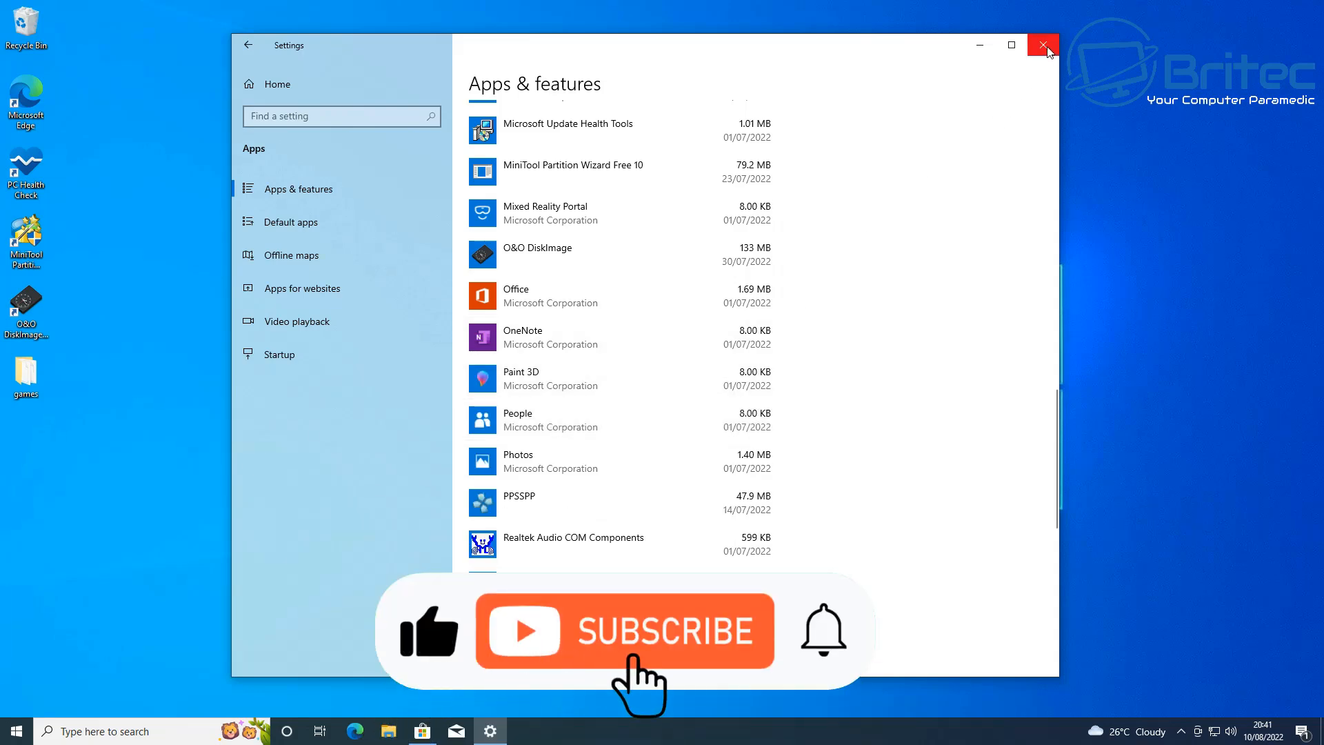
pyautogui.click(1044, 45)
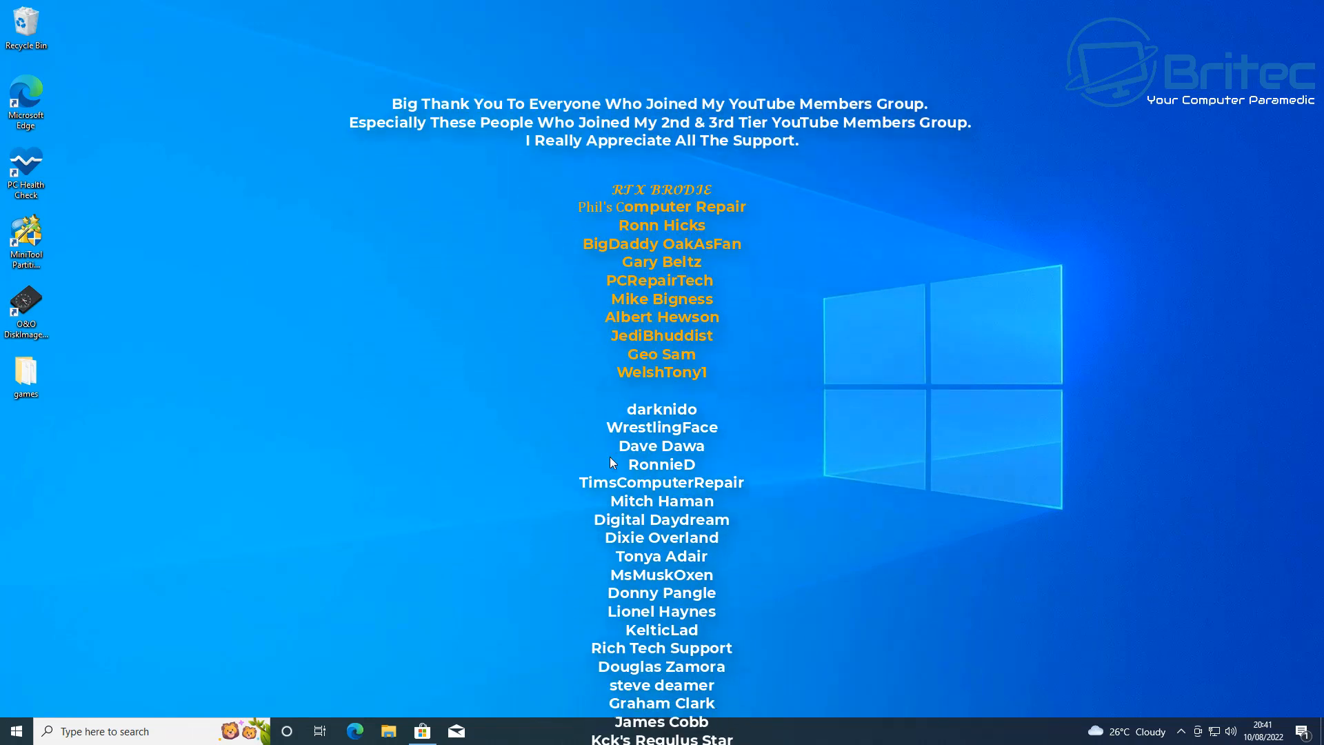
pyautogui.scroll(3)
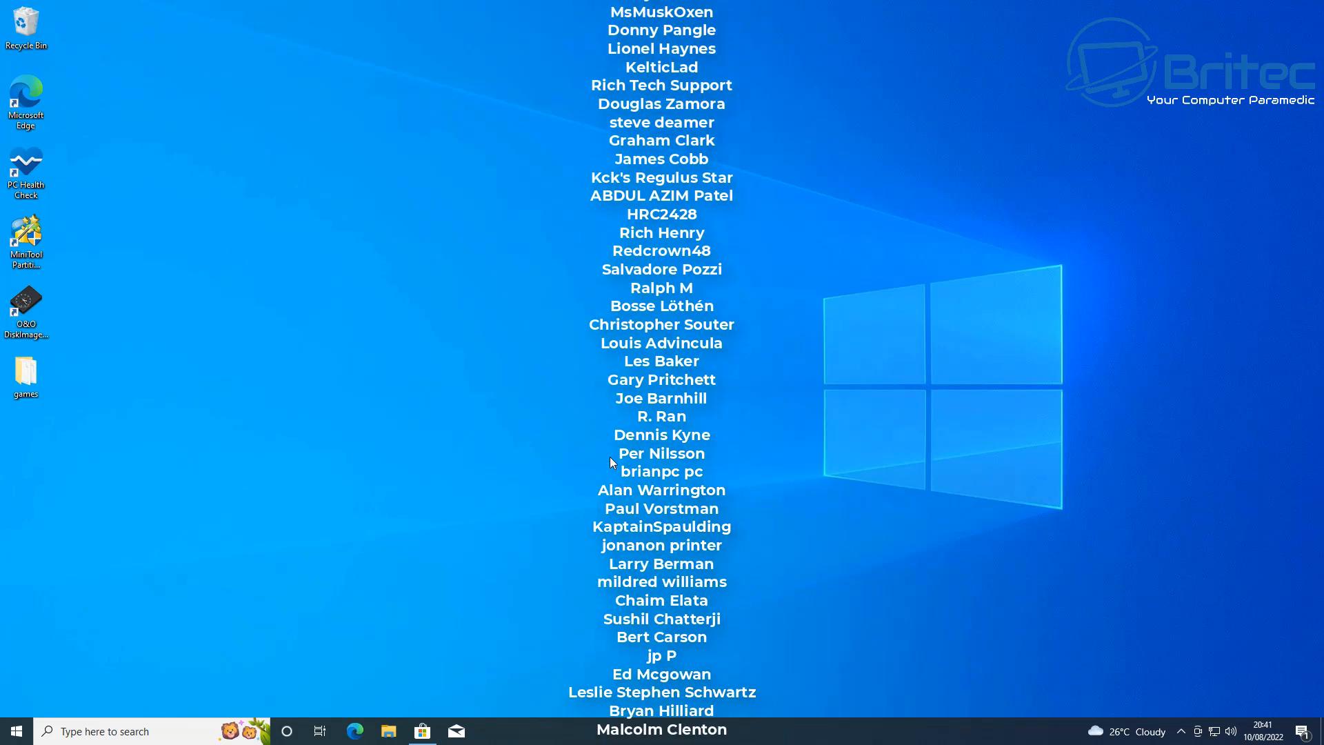
pyautogui.scroll(-3)
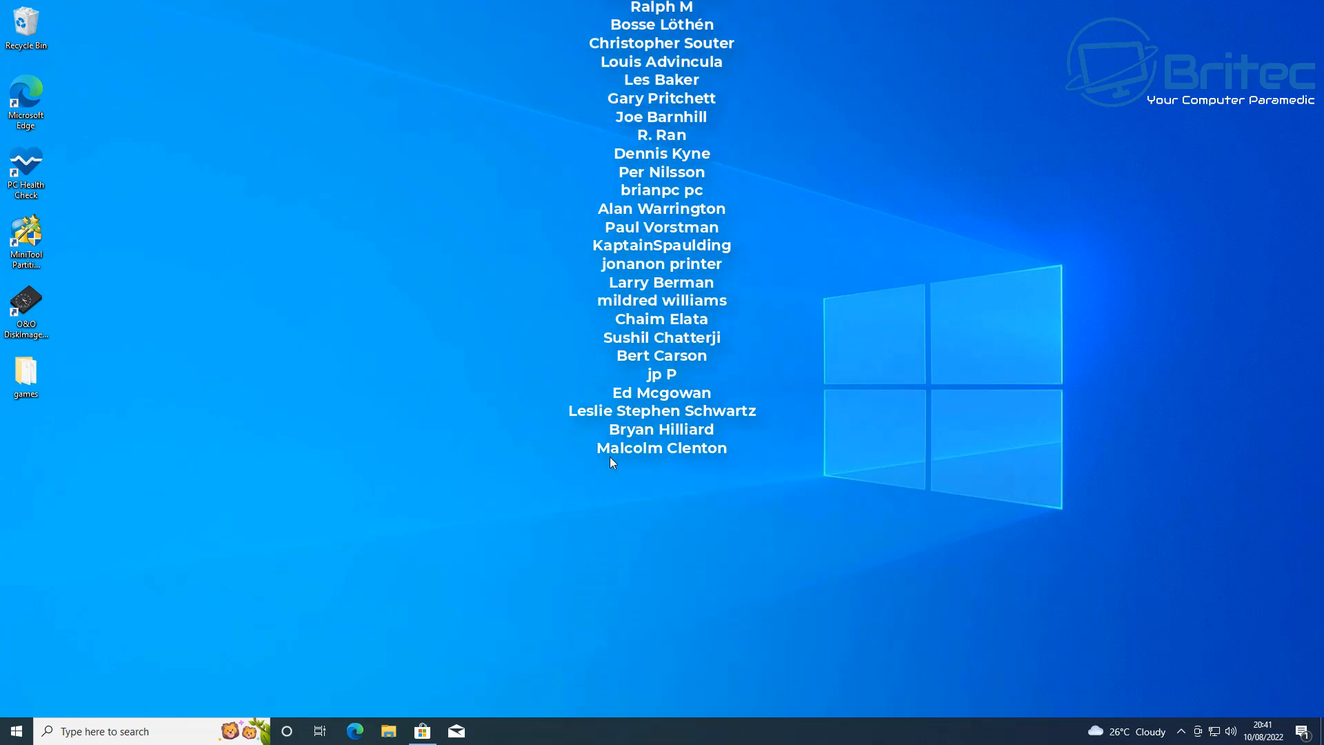